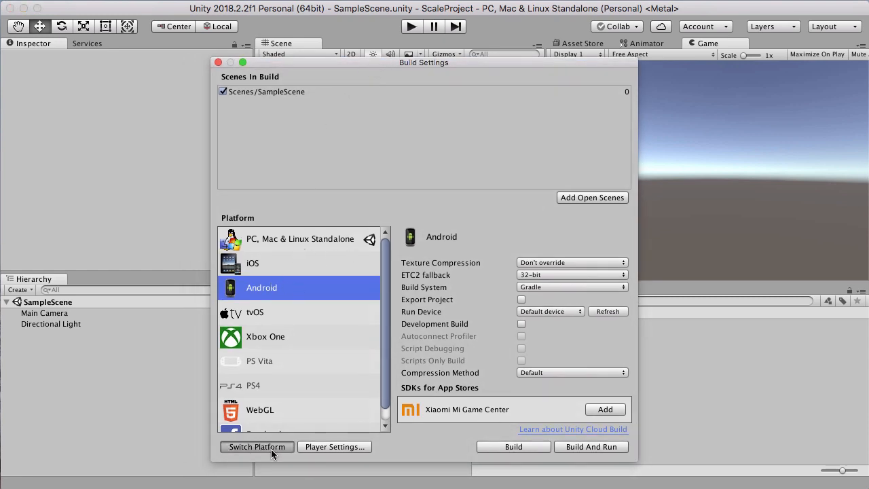
Step: Switch the project's build platform from PC, Mac & Linux Standalone to Android
{"action": "left_click", "coordinate": [257, 446]}
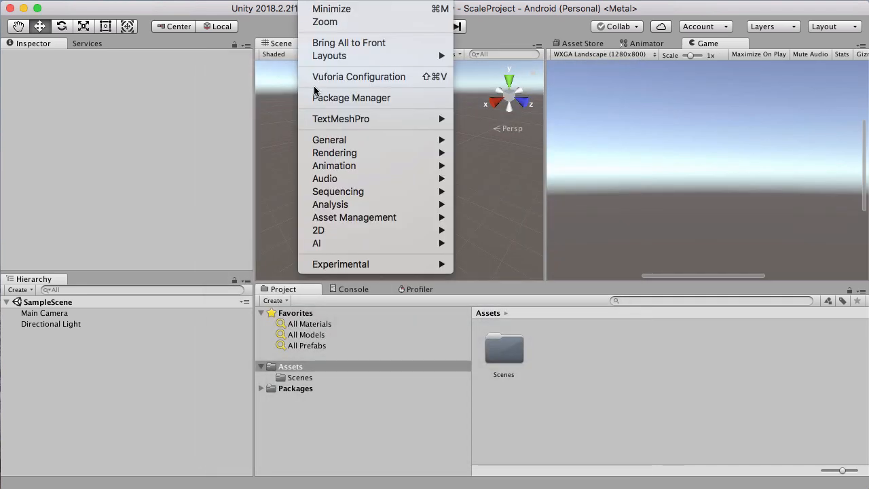
Step: Install the AR Foundation package from the Package Manager's All list
{"action": "left_click", "coordinate": [351, 98]}
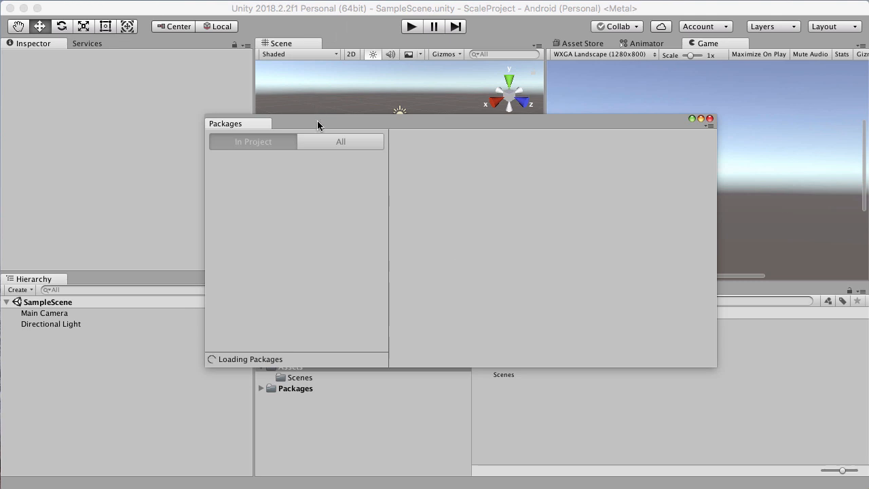
{"action": "left_click", "coordinate": [340, 142]}
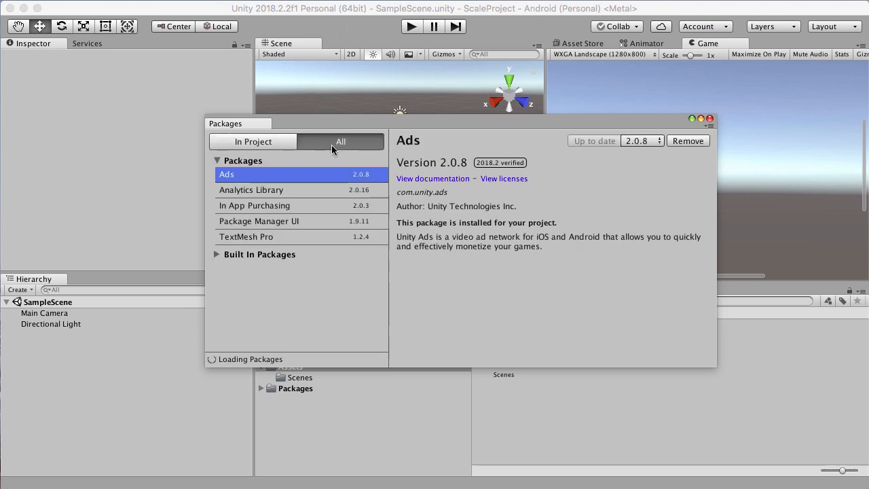
{"action": "left_click", "coordinate": [340, 141]}
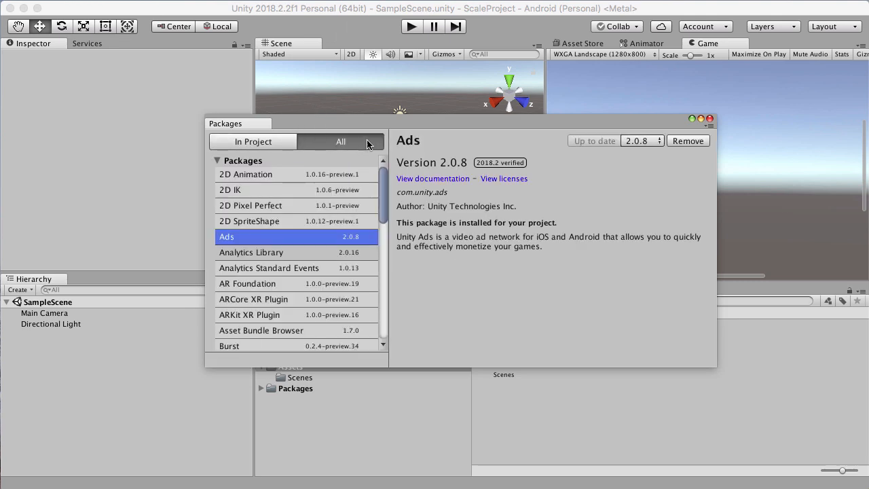
{"action": "left_click", "coordinate": [248, 283]}
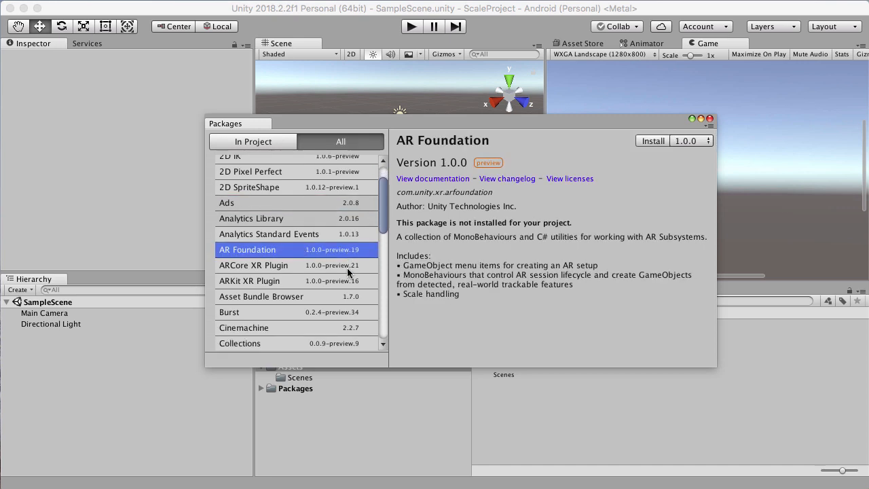
{"action": "mouse_move", "coordinate": [303, 265]}
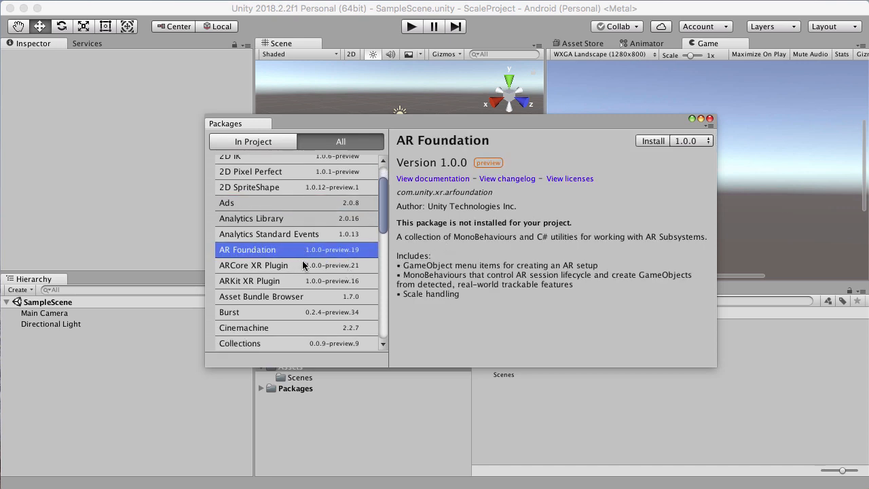
{"action": "left_click", "coordinate": [691, 141]}
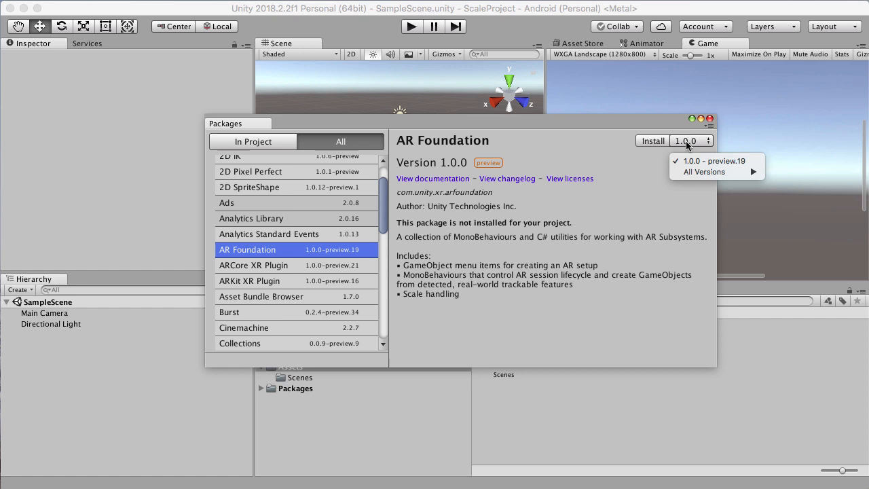
{"action": "left_click", "coordinate": [652, 141]}
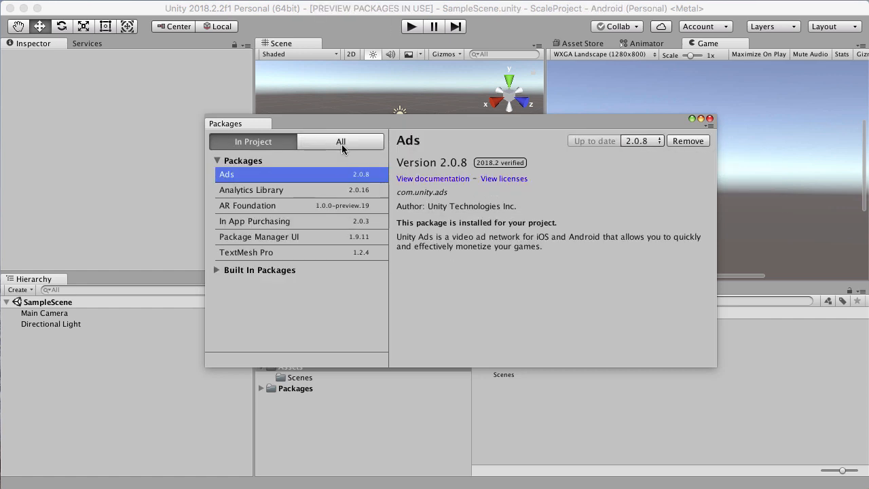
Step: Install the ARCore XR Plugin package
{"action": "left_click", "coordinate": [340, 141]}
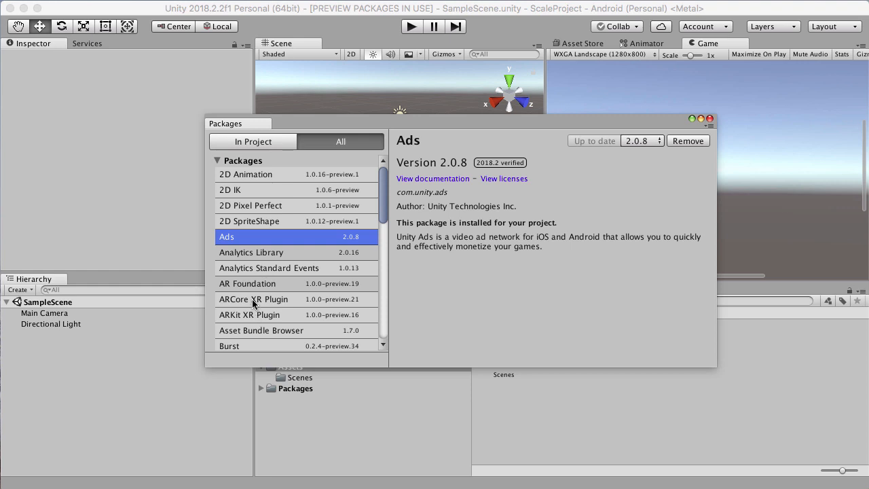
{"action": "left_click", "coordinate": [254, 298]}
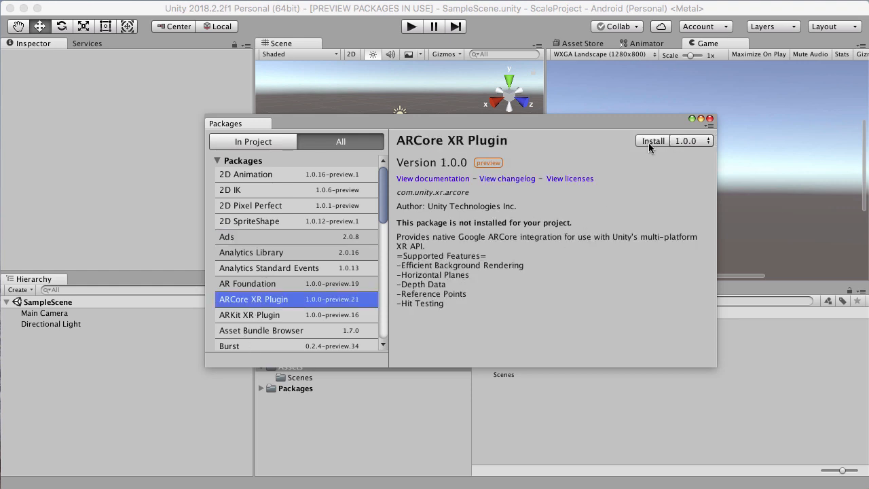
{"action": "left_click", "coordinate": [651, 141]}
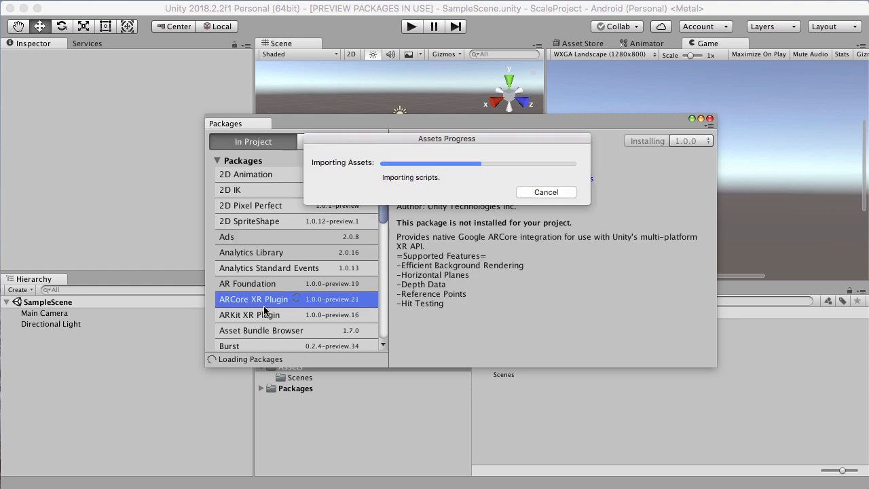
Step: Start installing the ARKit XR Plugin package
{"action": "left_click", "coordinate": [340, 141]}
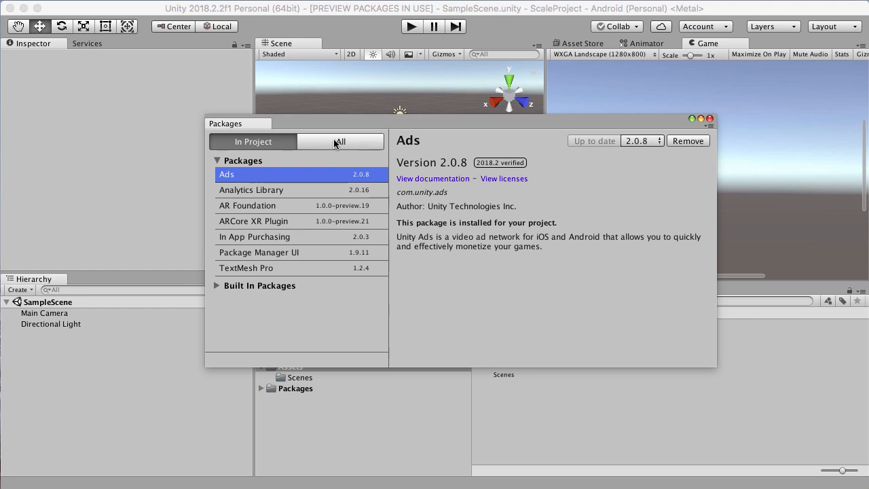
{"action": "left_click", "coordinate": [340, 142]}
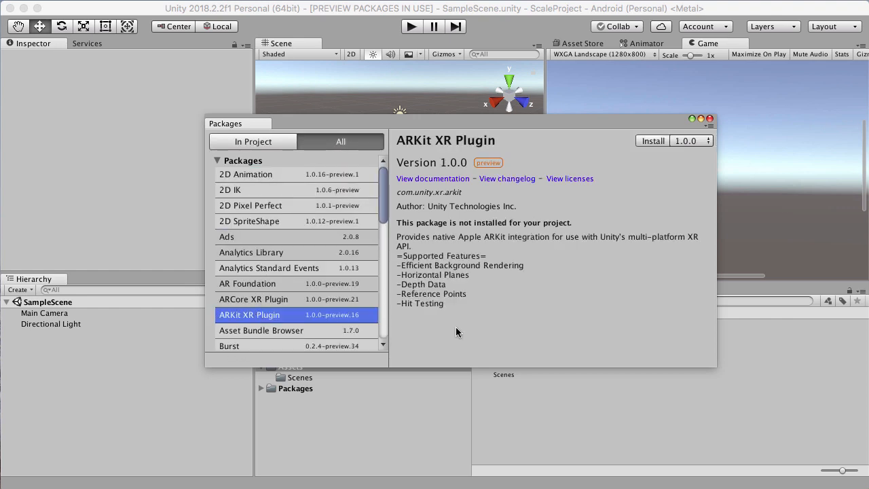
{"action": "left_click", "coordinate": [652, 141]}
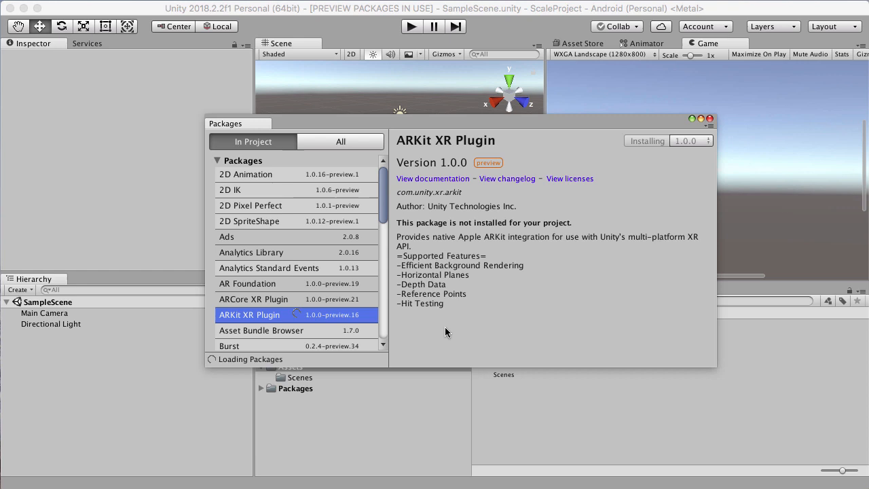
{"action": "left_click", "coordinate": [711, 118]}
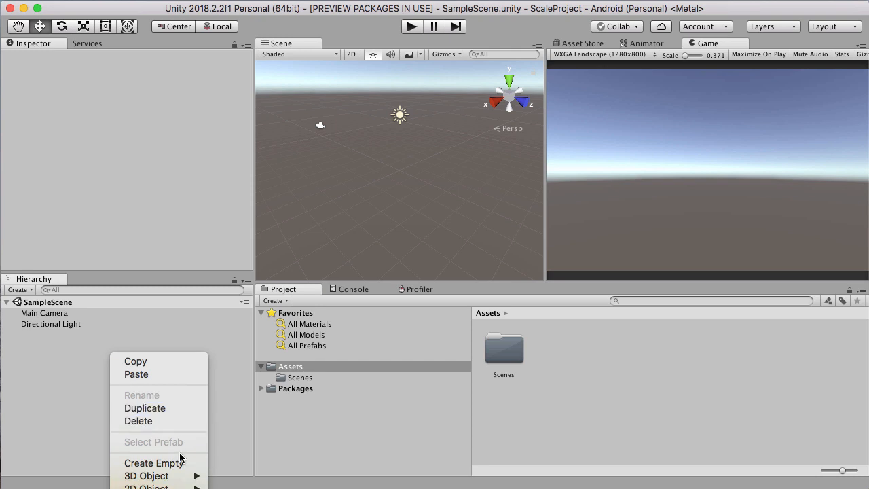
Step: Create an empty object named 'AR Session'
{"action": "left_click", "coordinate": [153, 463]}
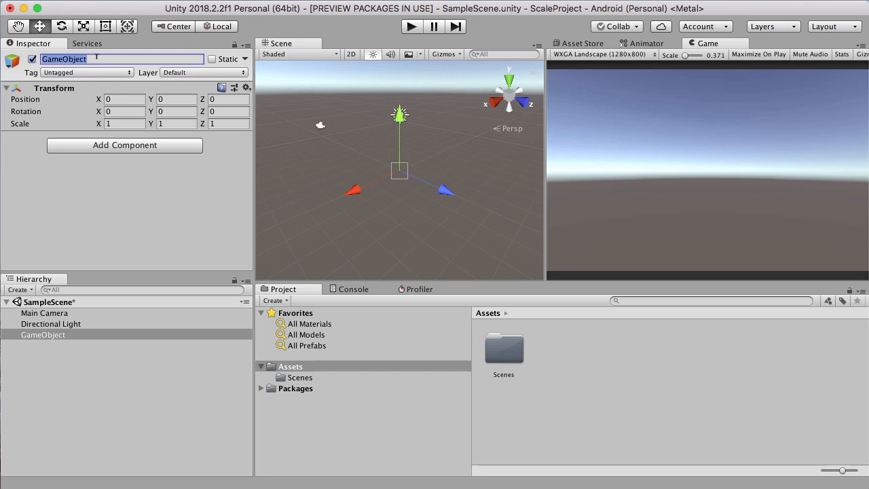
{"action": "type", "text": "ARSess"}
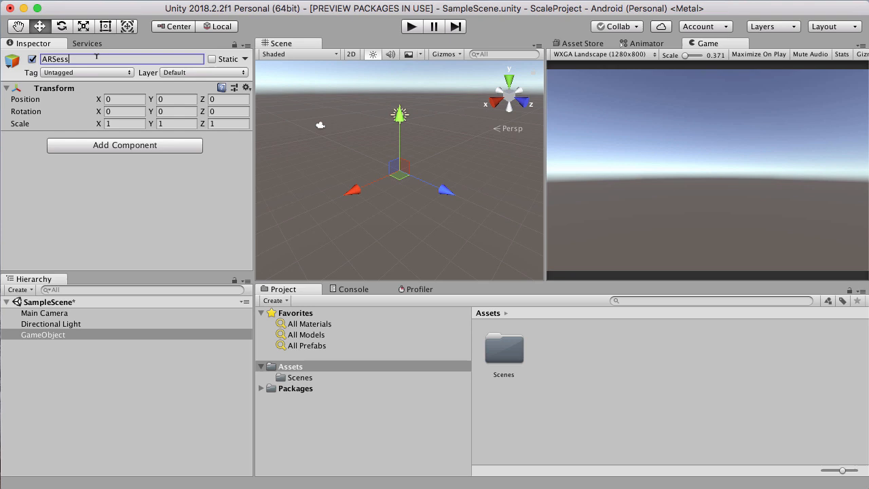
{"action": "type", "text": "ion"}
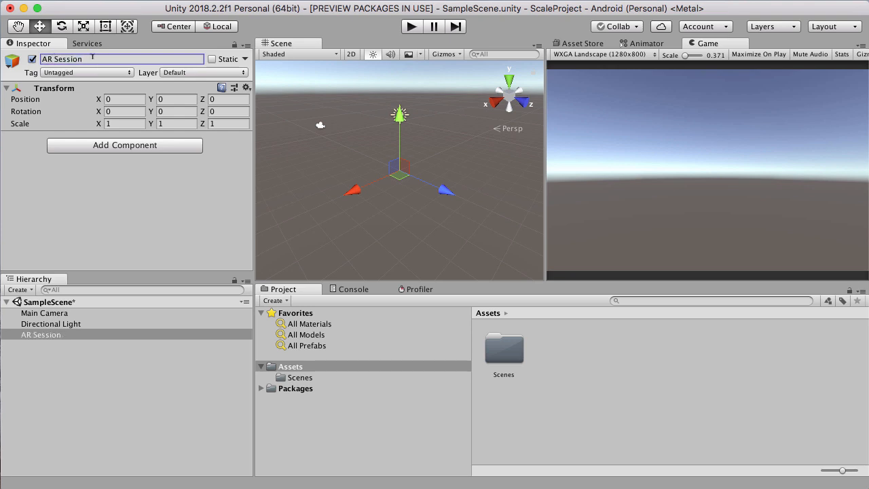
Step: Create a second empty object named 'ARSessionOrigin'
{"action": "right_click", "coordinate": [102, 373]}
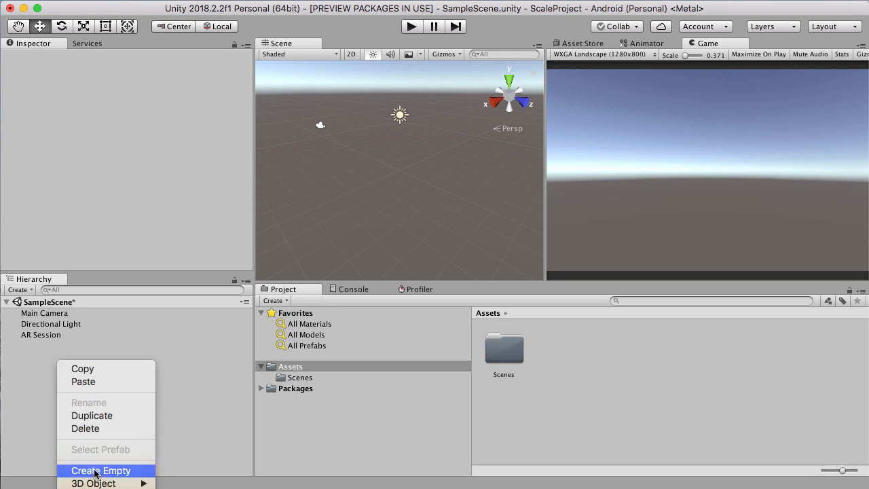
{"action": "left_click", "coordinate": [100, 471]}
{"action": "type", "text": "AR"}
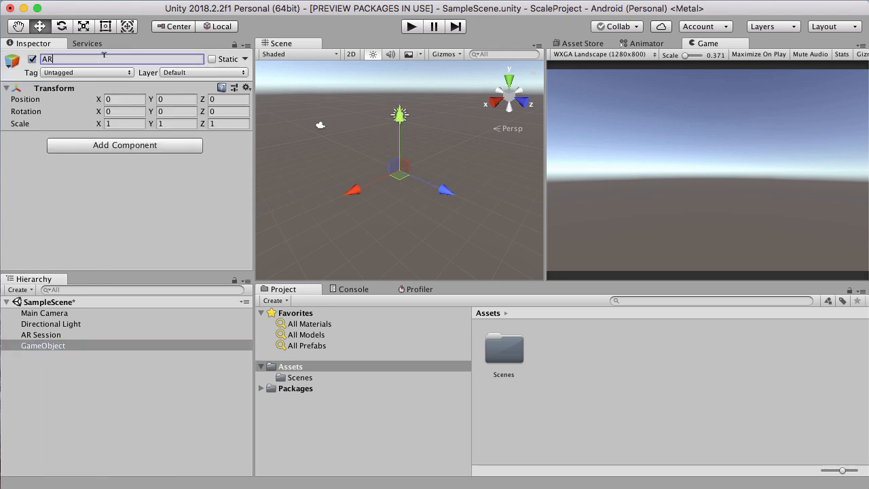
{"action": "type", "text": "SessionO"}
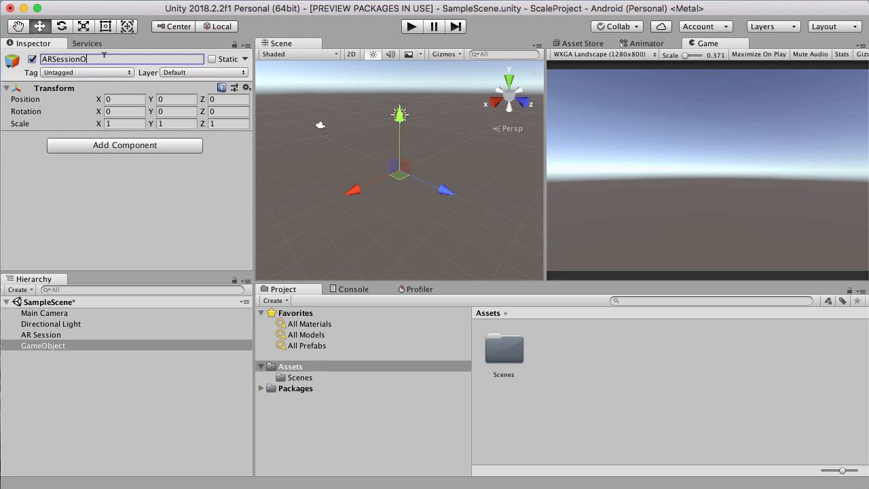
{"action": "type", "text": "rigin"}
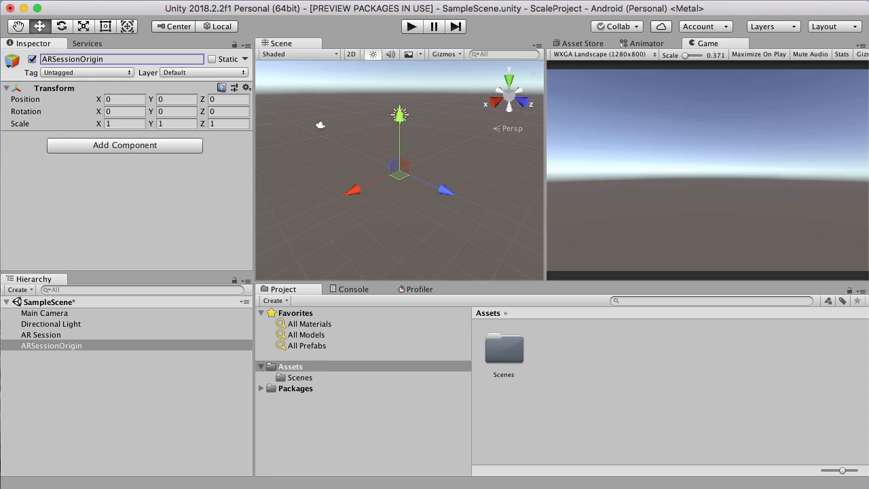
{"action": "mouse_move", "coordinate": [146, 406]}
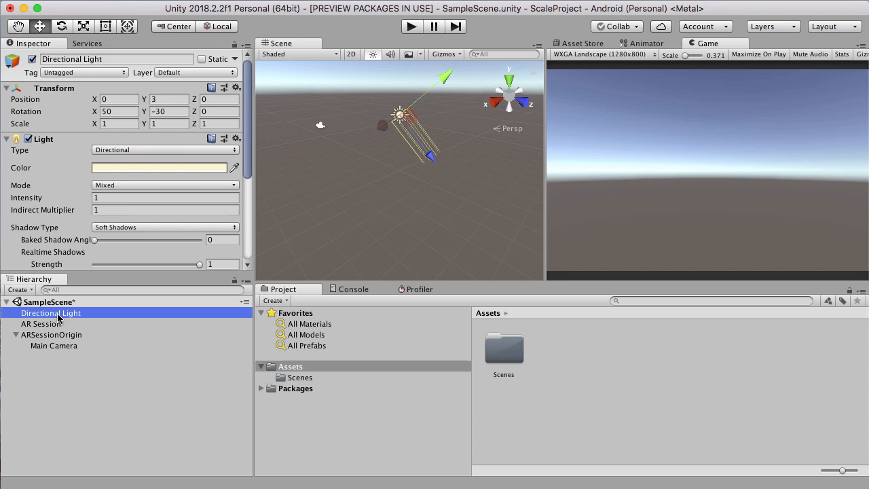
Step: Delete the Directional Light from the Hierarchy
{"action": "right_click", "coordinate": [51, 313]}
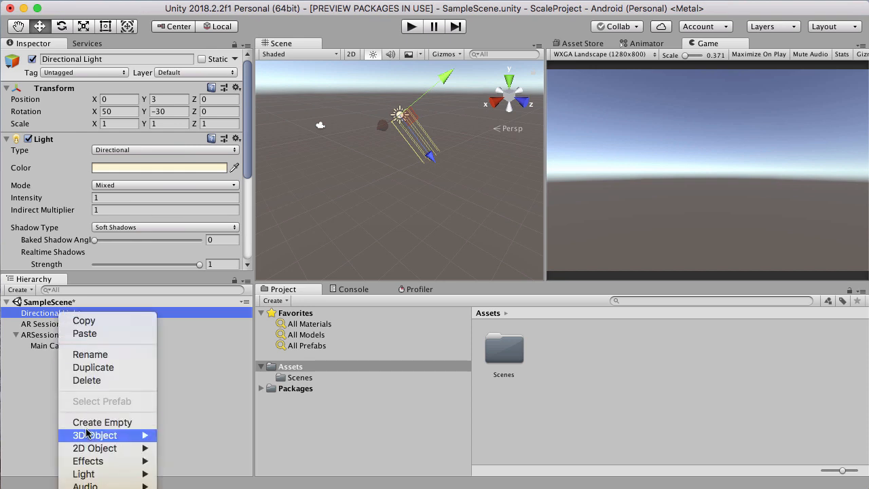
{"action": "mouse_move", "coordinate": [86, 380]}
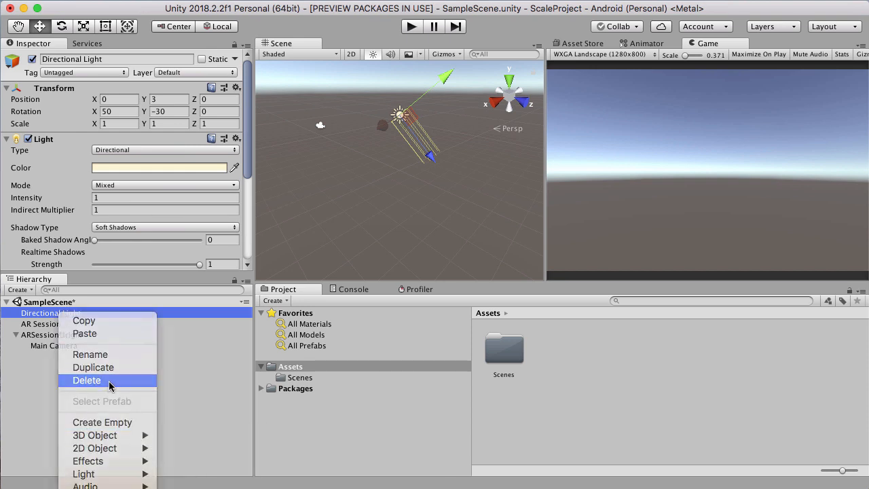
{"action": "left_click", "coordinate": [87, 380]}
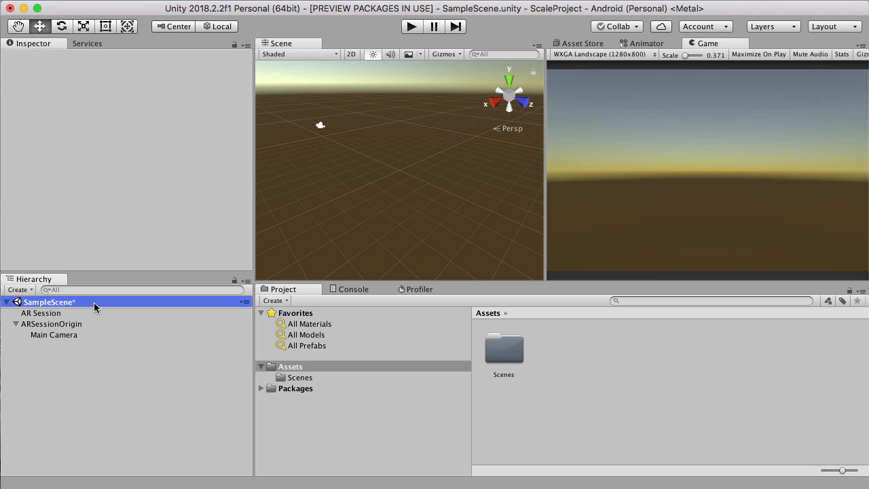
{"action": "mouse_move", "coordinate": [81, 300]}
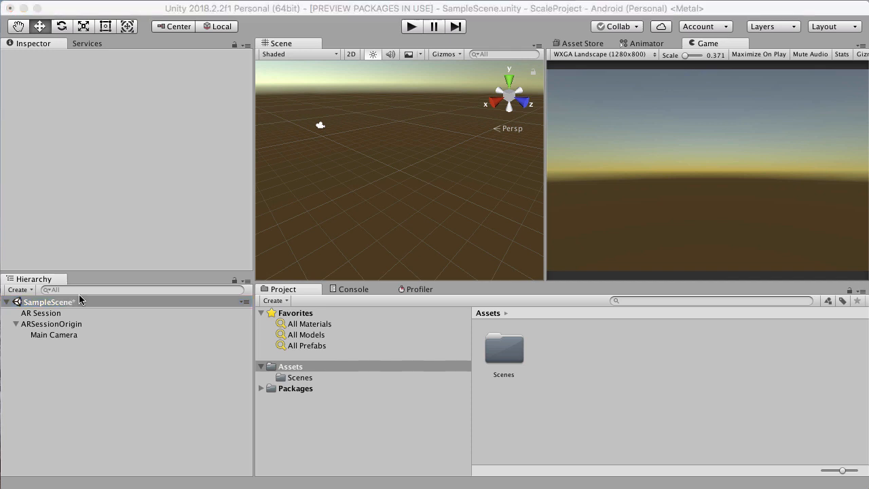
Step: Add an AR Session Origin component to ARSessionOrigin
{"action": "left_click", "coordinate": [51, 323]}
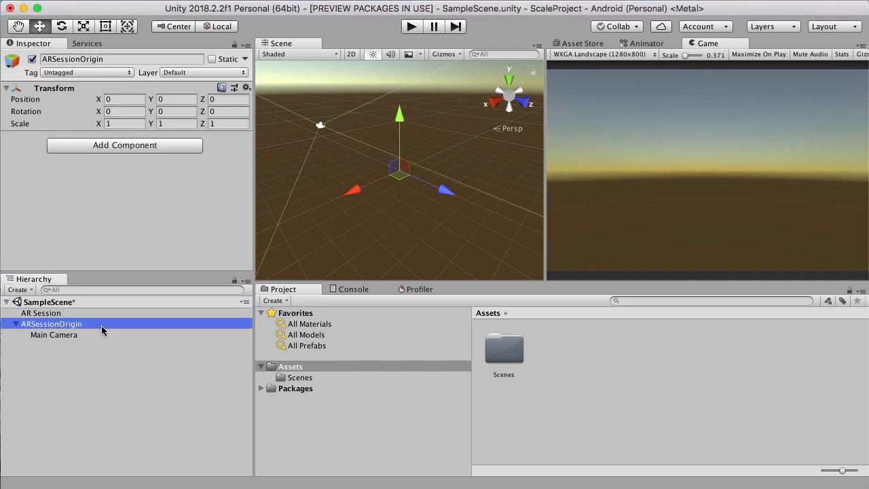
{"action": "mouse_move", "coordinate": [125, 150]}
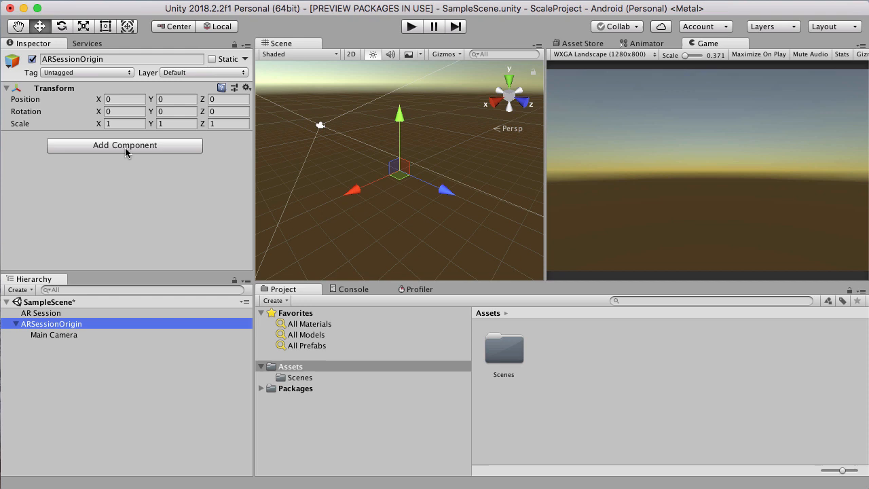
{"action": "left_click", "coordinate": [124, 145]}
{"action": "type", "text": "Ar S"}
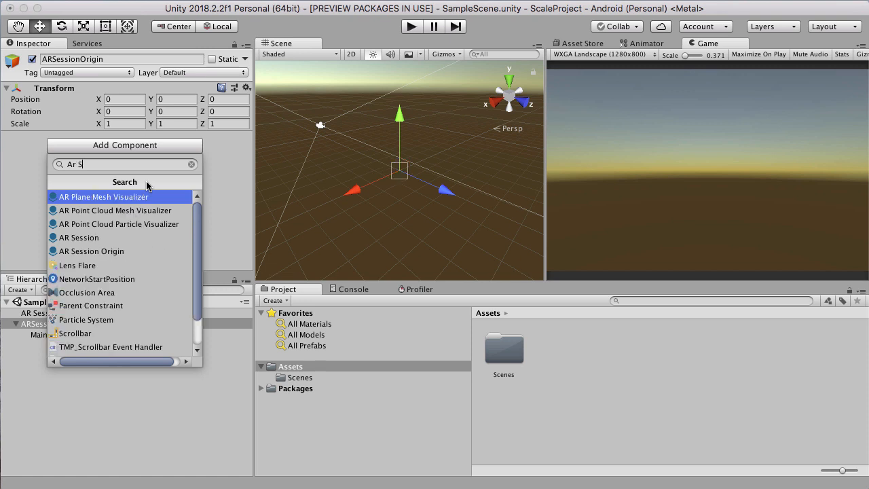
{"action": "type", "text": "es"}
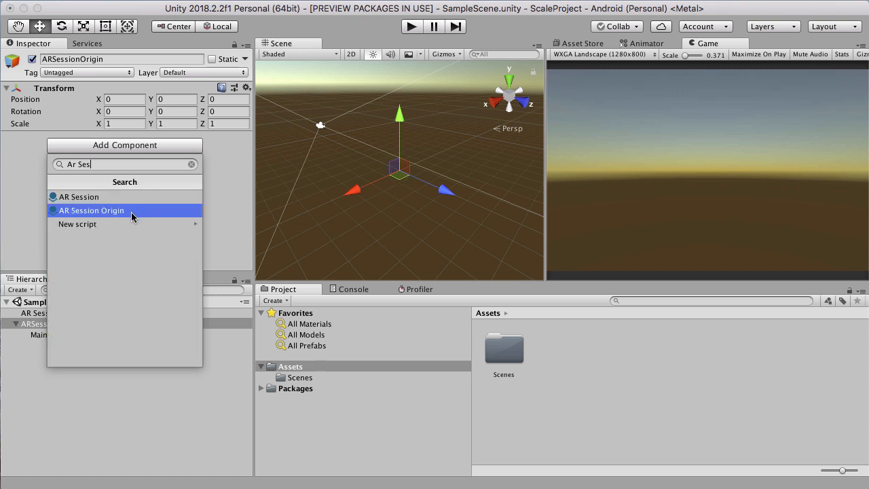
{"action": "left_click", "coordinate": [91, 210]}
{"action": "type", "text": "ARPla"}
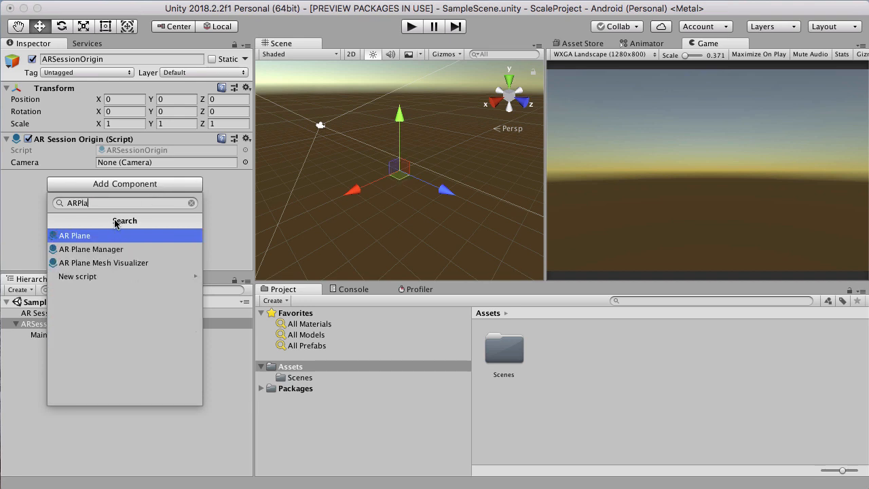
Step: Add AR Plane Manager, AR Point Cloud Manager and AR Reference Point Manager components
{"action": "left_click", "coordinate": [91, 250]}
{"action": "type", "text": "AR"}
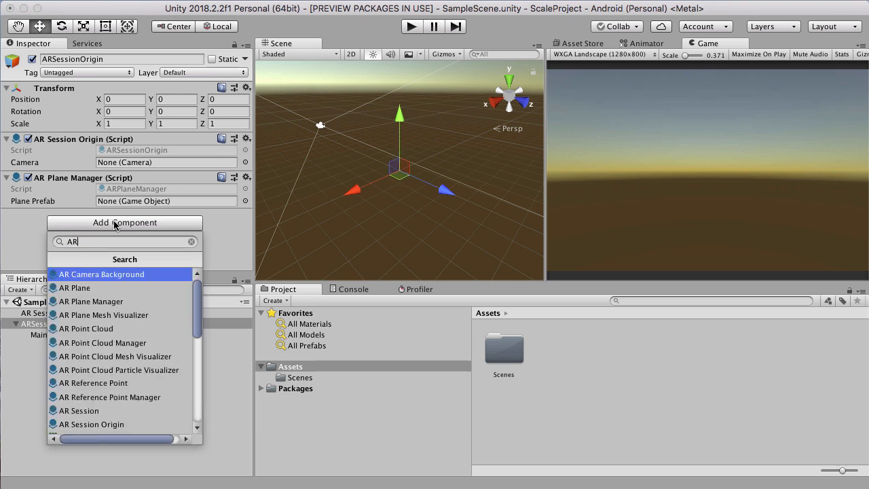
{"action": "type", "text": "Po"}
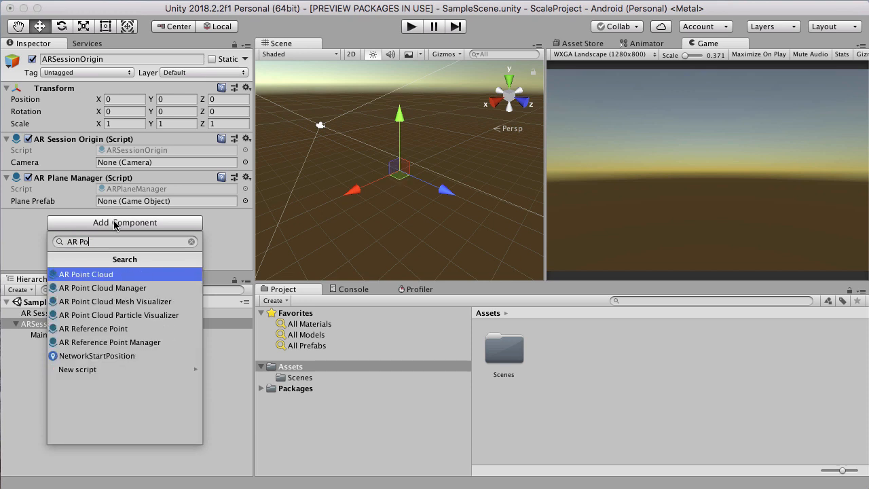
{"action": "left_click", "coordinate": [103, 287]}
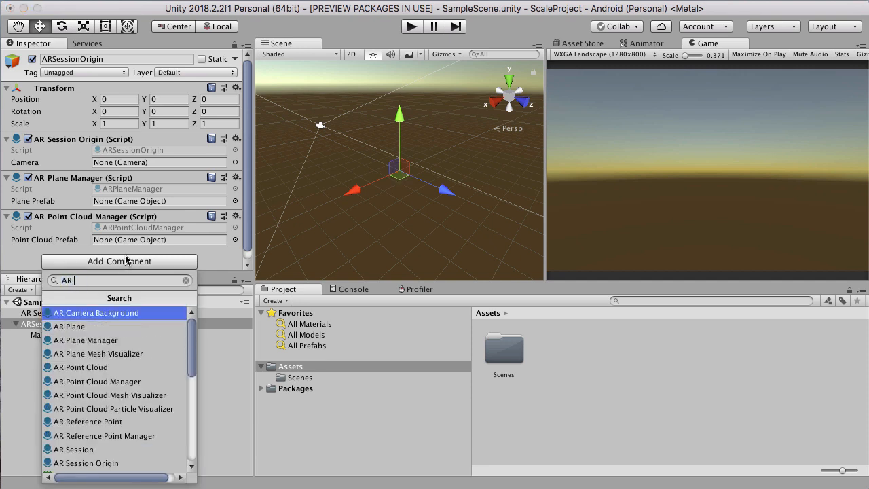
{"action": "type", "text": "re"}
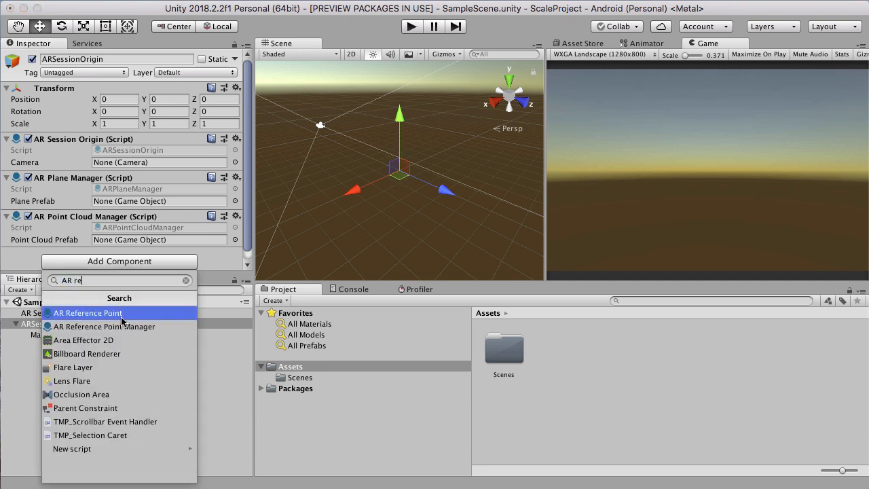
{"action": "left_click", "coordinate": [105, 326]}
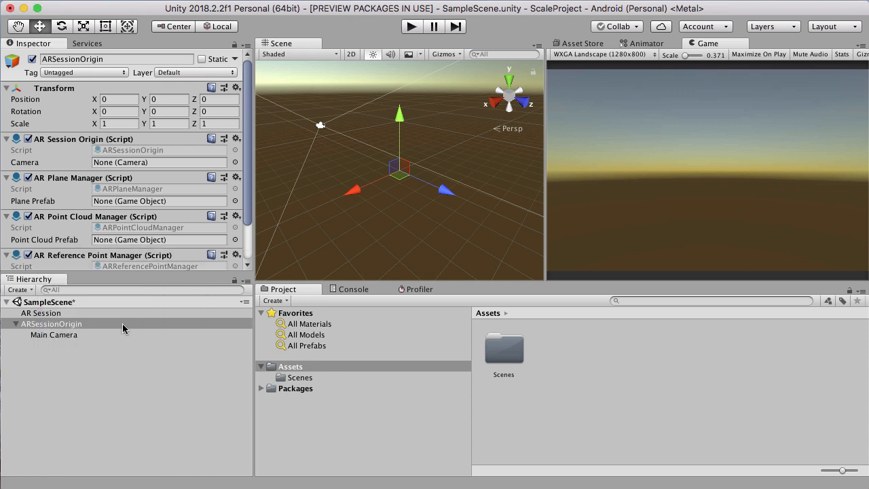
{"action": "scroll", "scroll_direction": "down", "scroll_amount": 3}
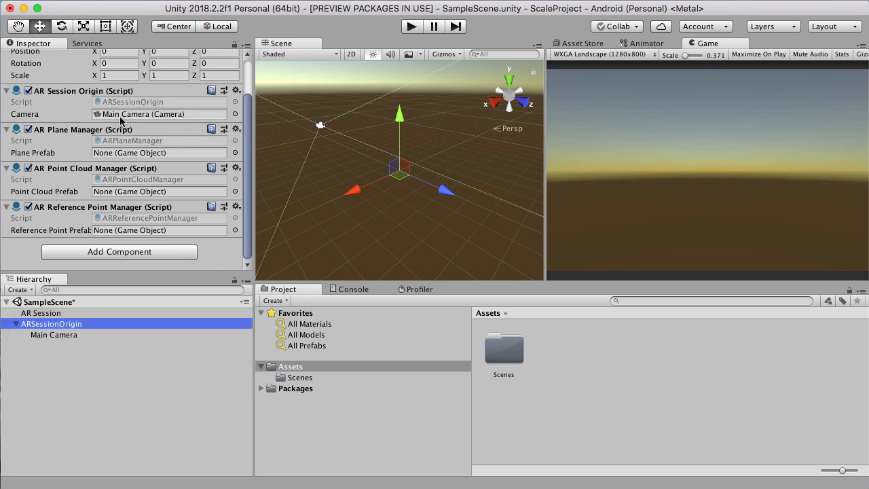
{"action": "mouse_move", "coordinate": [114, 228]}
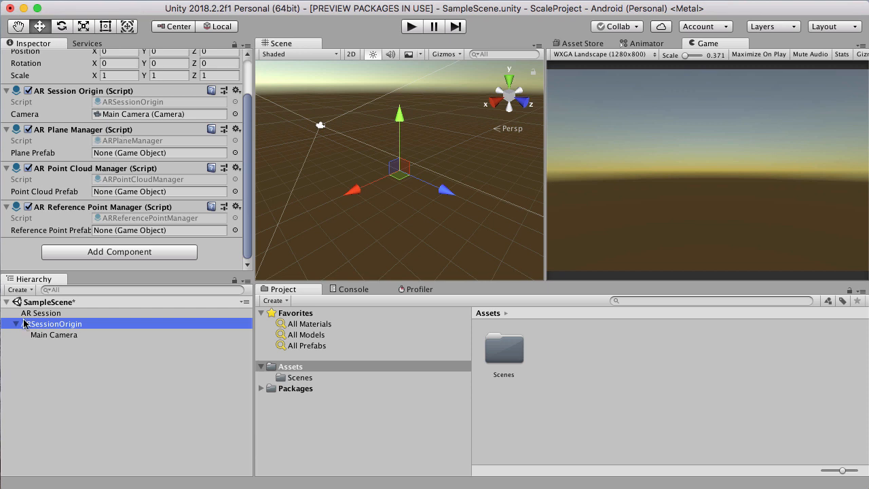
Step: Add an AR Session component to the AR Session object, then select Main Camera
{"action": "left_click", "coordinate": [41, 313]}
{"action": "type", "text": "AR r"}
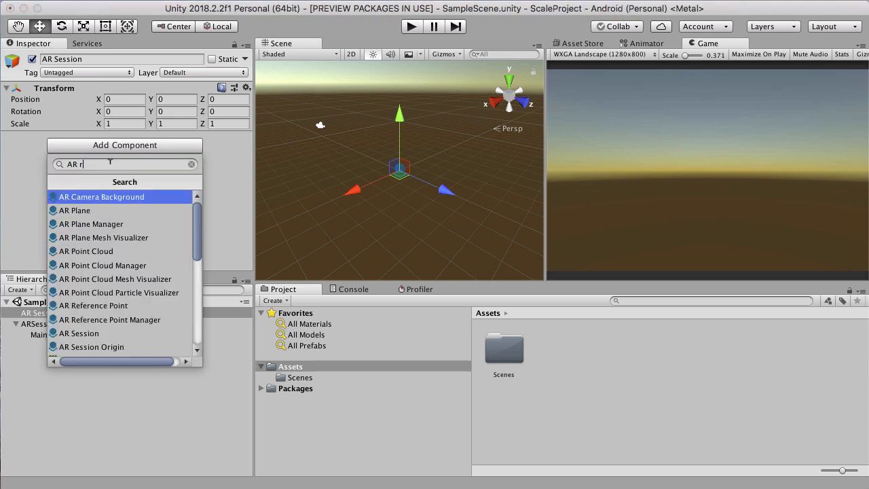
{"action": "type", "text": "Se"}
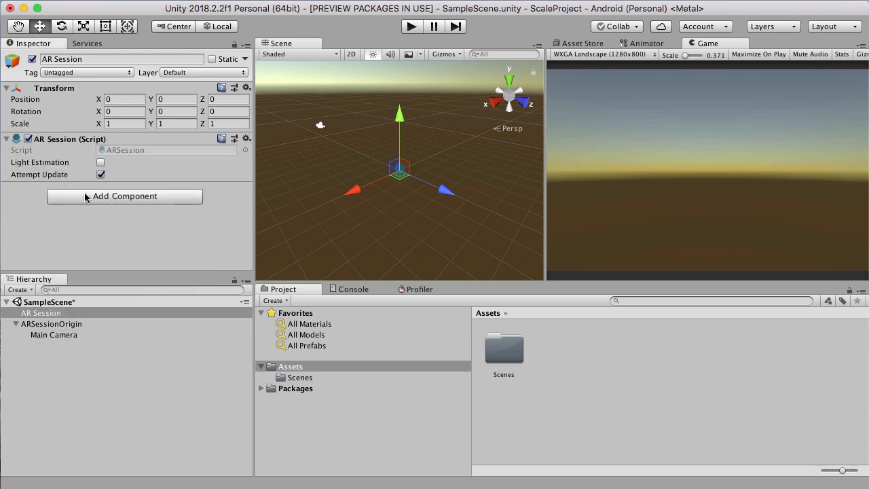
{"action": "left_click", "coordinate": [53, 334]}
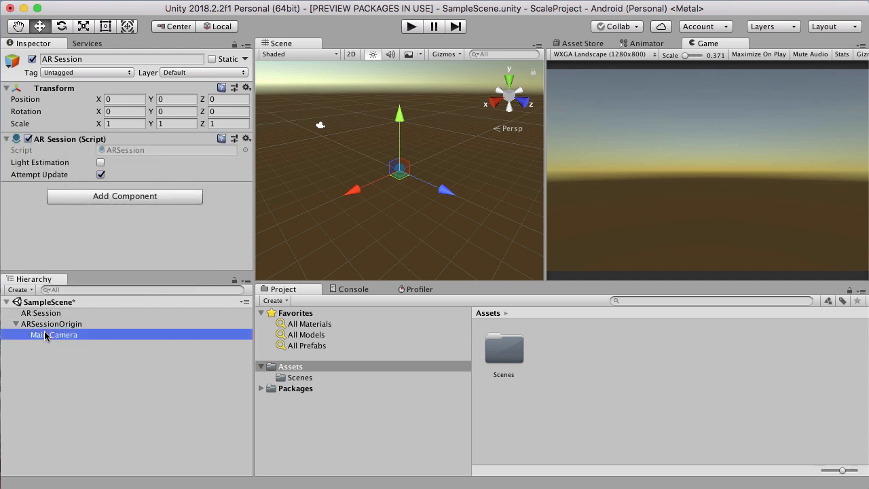
{"action": "left_click", "coordinate": [54, 335]}
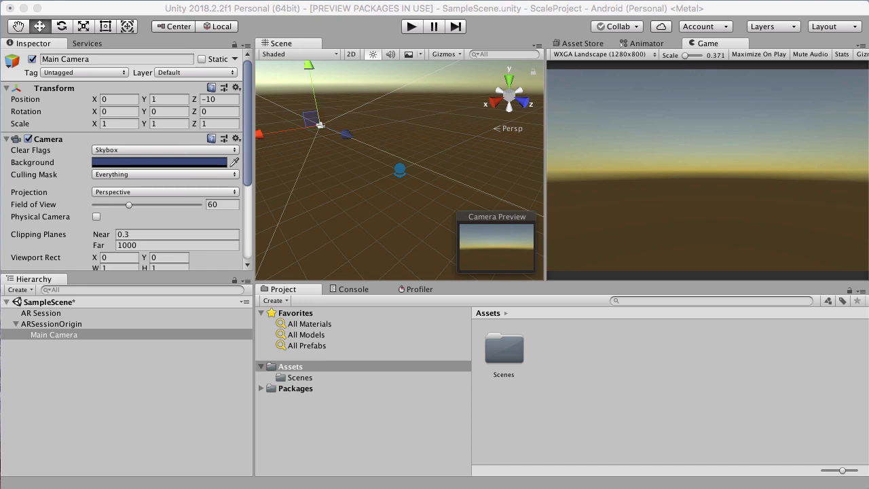
Step: Set the Tracked Pose Driver's Pose Source to Color Camera
{"action": "scroll", "scroll_direction": "down", "scroll_amount": 3}
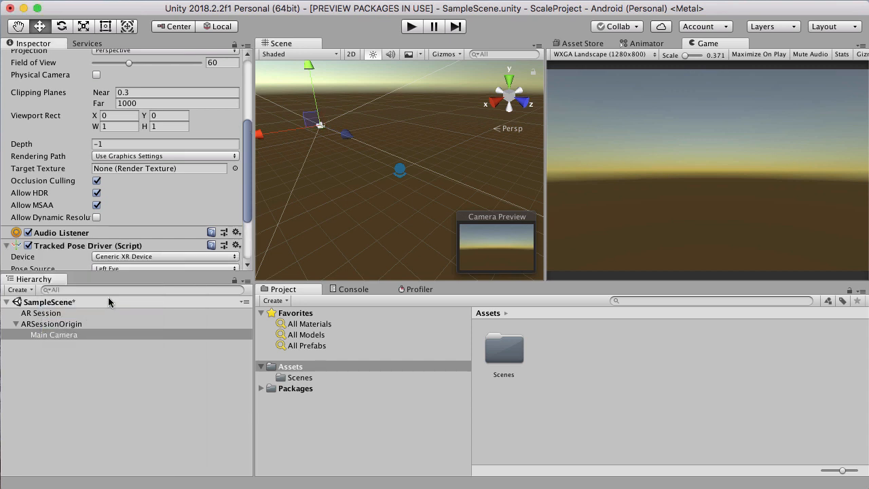
{"action": "scroll", "scroll_direction": "down", "scroll_amount": 3}
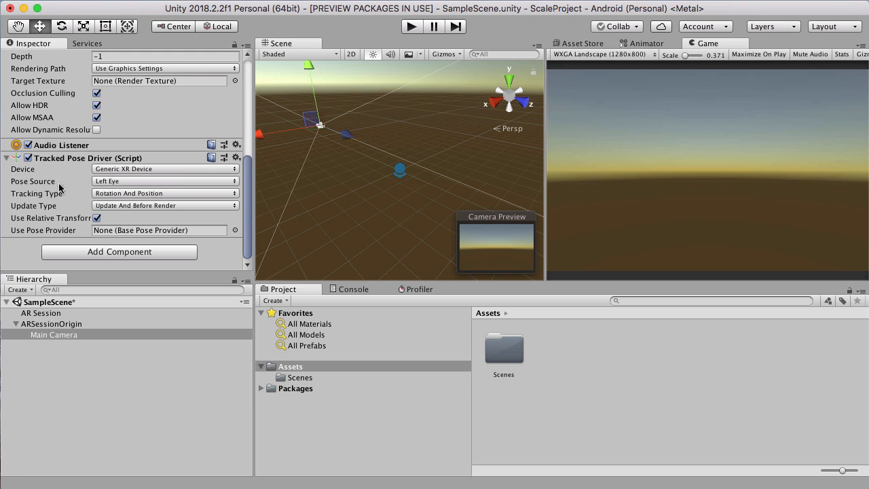
{"action": "left_click", "coordinate": [163, 180]}
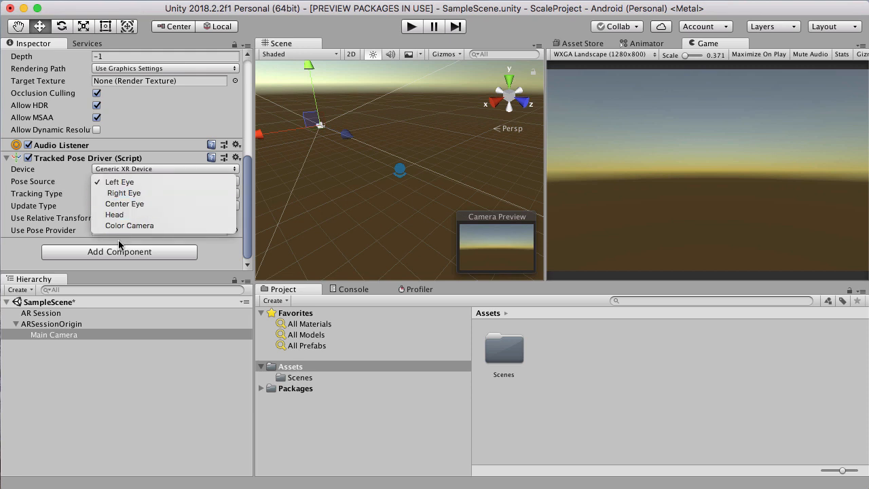
{"action": "mouse_move", "coordinate": [129, 226]}
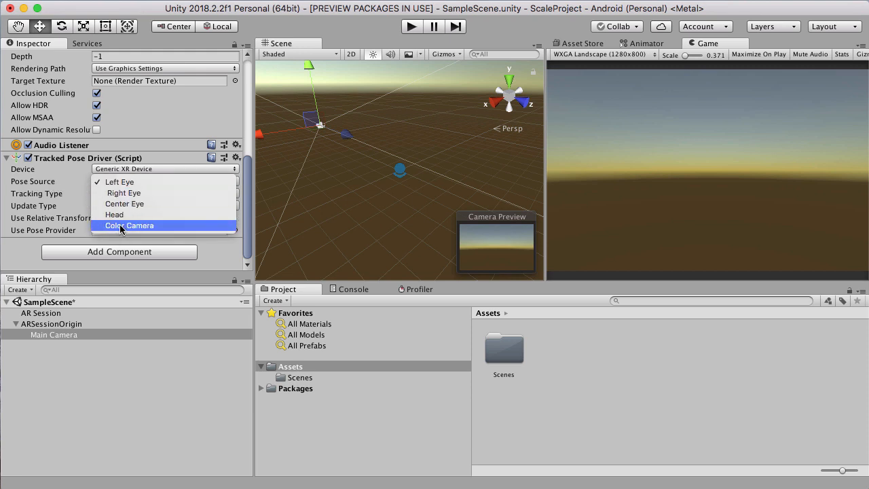
{"action": "left_click", "coordinate": [129, 225]}
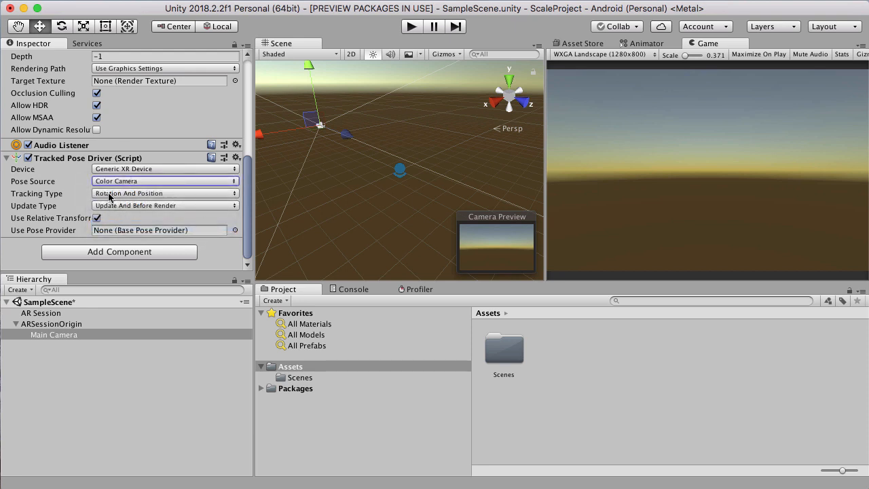
{"action": "left_click", "coordinate": [118, 251]}
{"action": "type", "text": "Ar"}
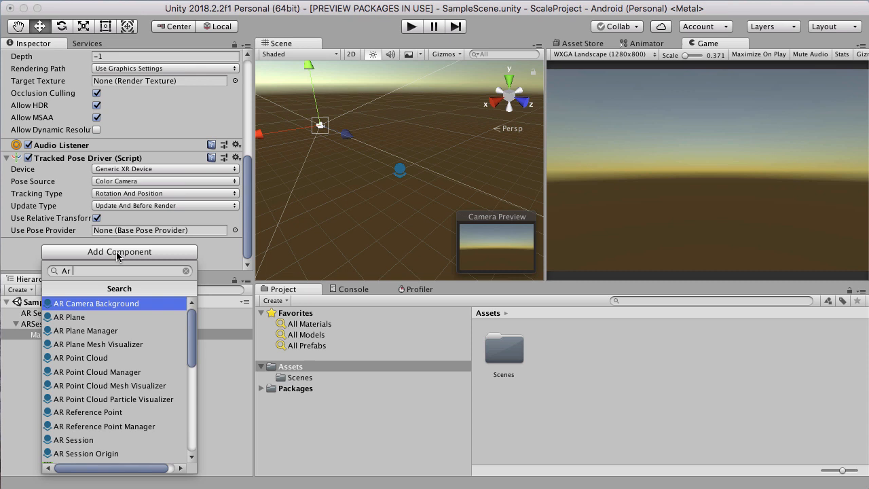
{"action": "mouse_move", "coordinate": [135, 309]}
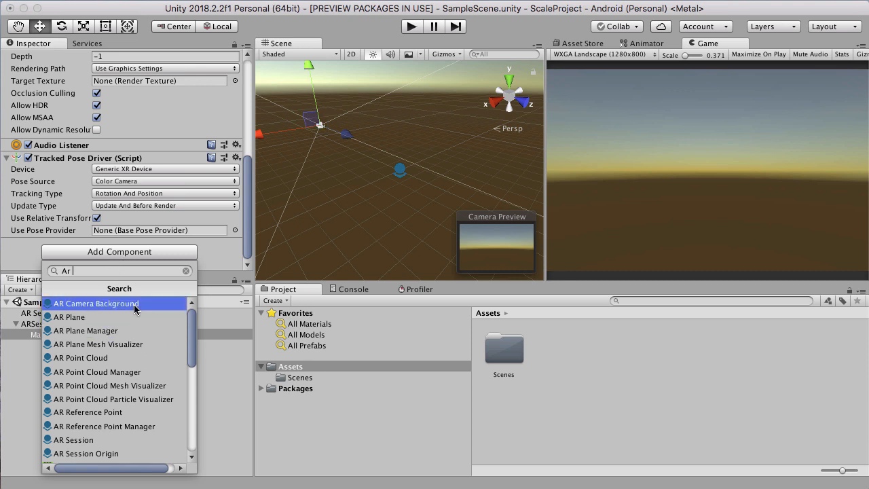
Step: Add an AR Camera Background component to Main Camera
{"action": "left_click", "coordinate": [96, 304]}
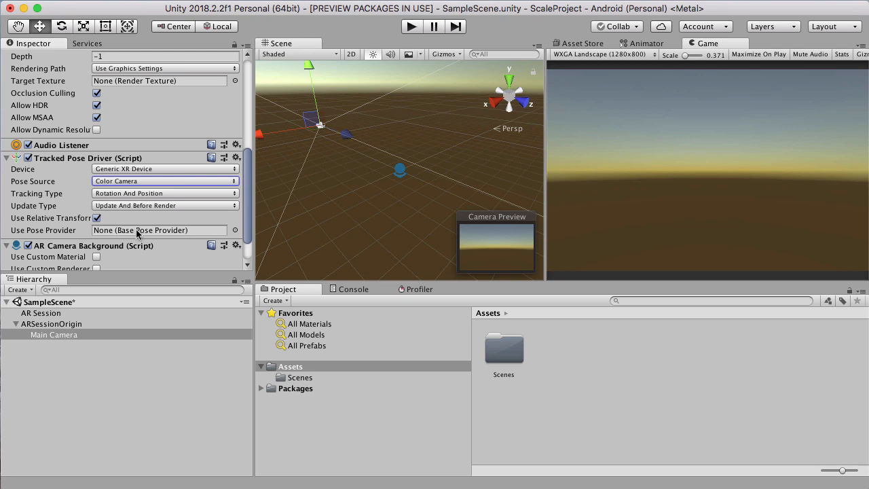
{"action": "mouse_move", "coordinate": [624, 191]}
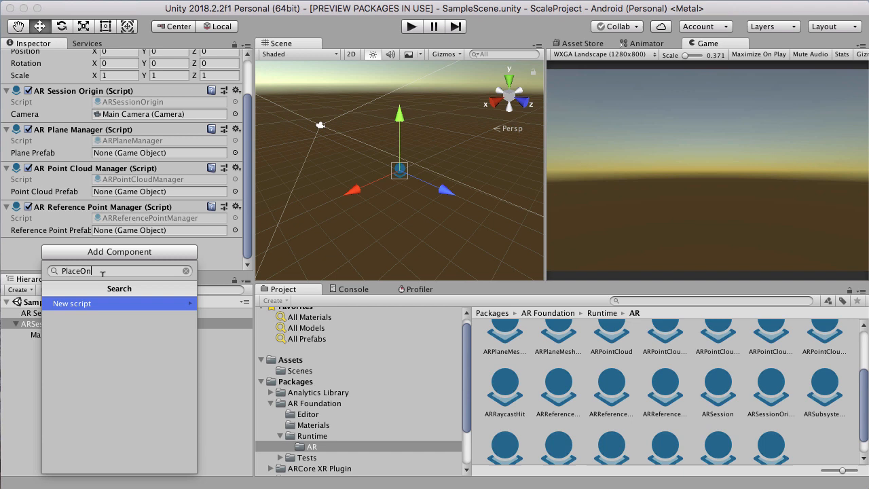
Step: Create and attach a new script named PlaceOnPlane to ARSessionOrigin
{"action": "type", "text": "Plane"}
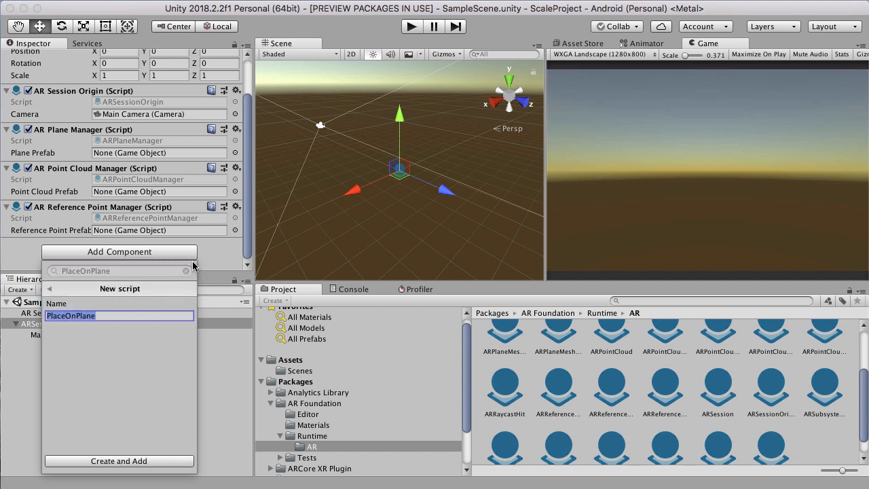
{"action": "left_click", "coordinate": [119, 461]}
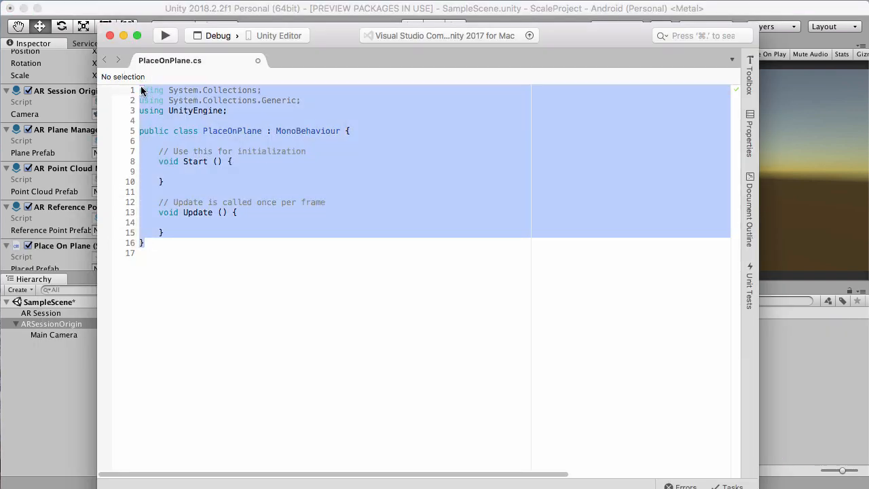
{"action": "mouse_move", "coordinate": [218, 155]}
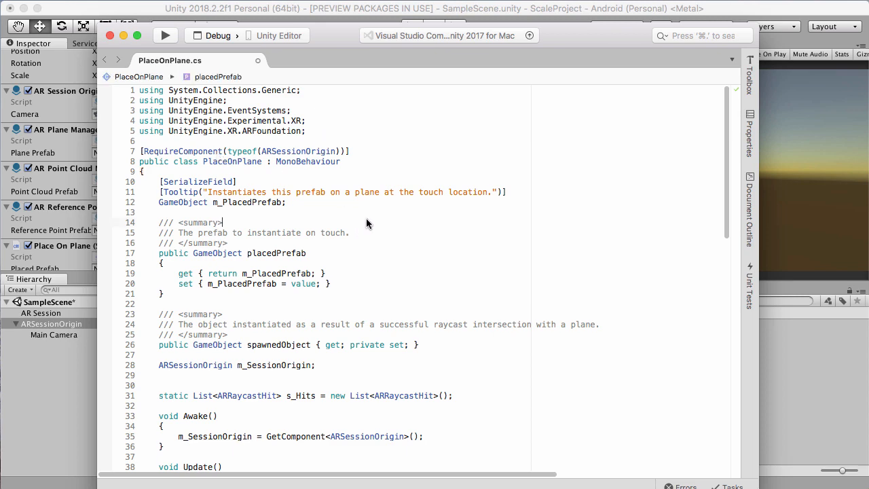
Step: Scroll through the pasted touch-raycast placement code in PlaceOnPlane.cs
{"action": "scroll", "scroll_direction": "down", "scroll_amount": 3}
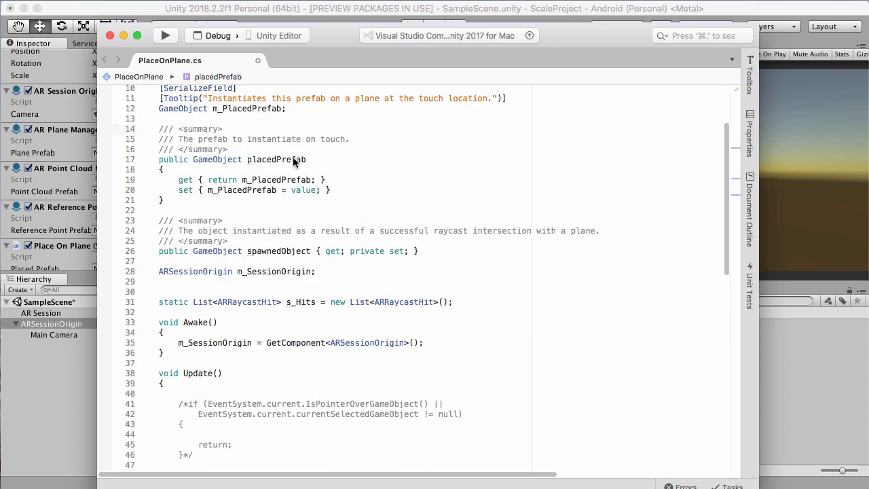
{"action": "mouse_move", "coordinate": [278, 233]}
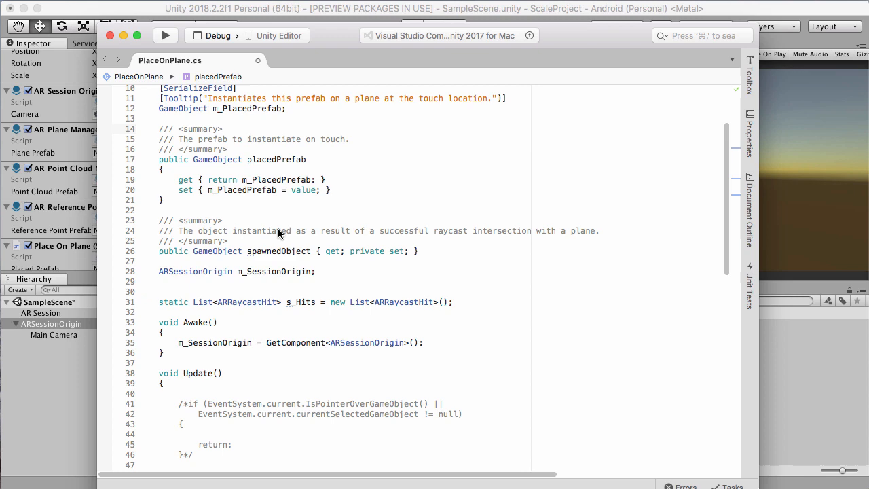
{"action": "scroll", "scroll_direction": "down", "scroll_amount": 3}
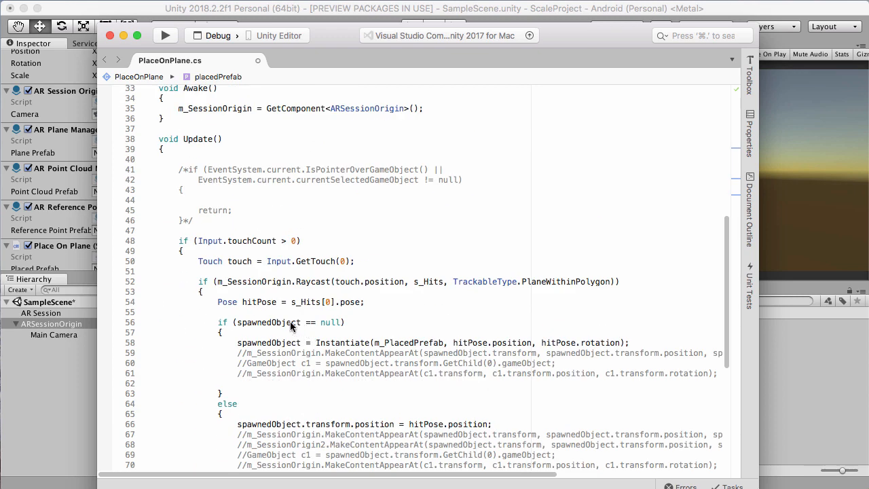
{"action": "mouse_move", "coordinate": [562, 298]}
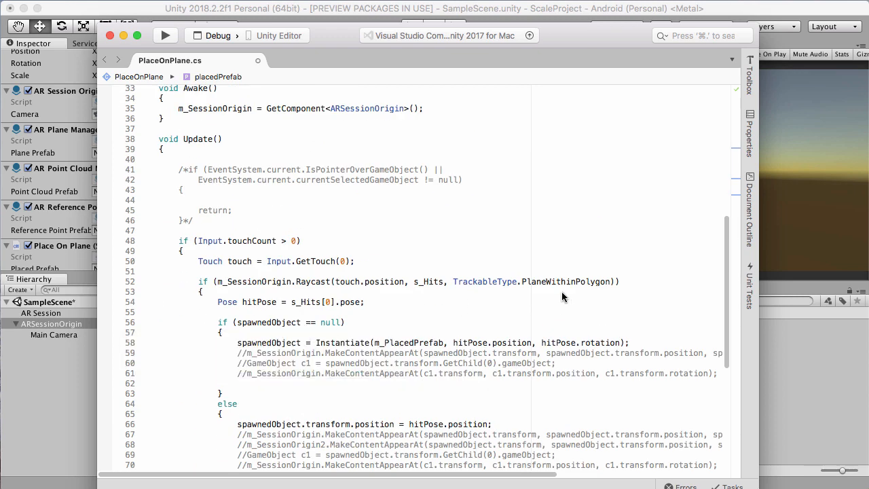
{"action": "mouse_move", "coordinate": [400, 349]}
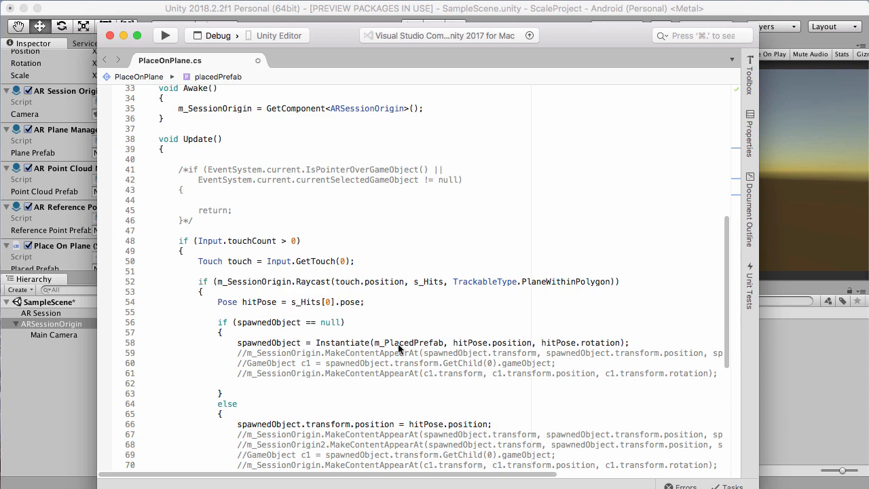
{"action": "mouse_move", "coordinate": [654, 361]}
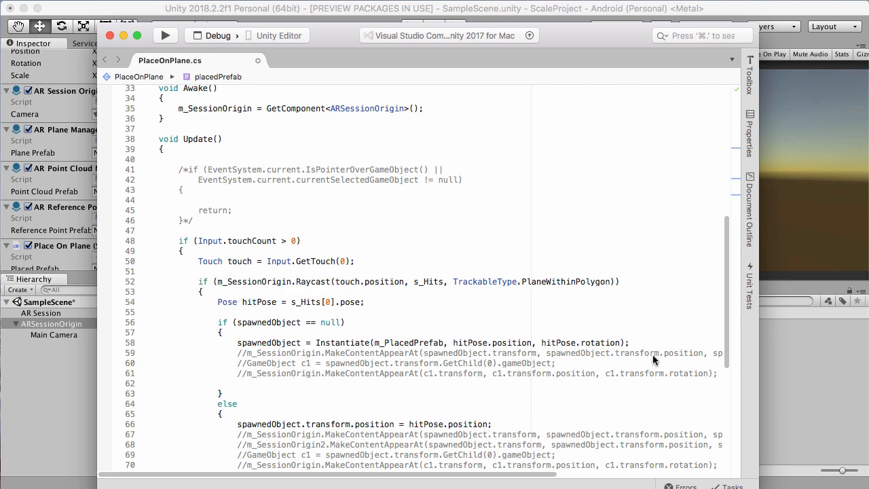
{"action": "scroll", "scroll_direction": "down", "scroll_amount": 3}
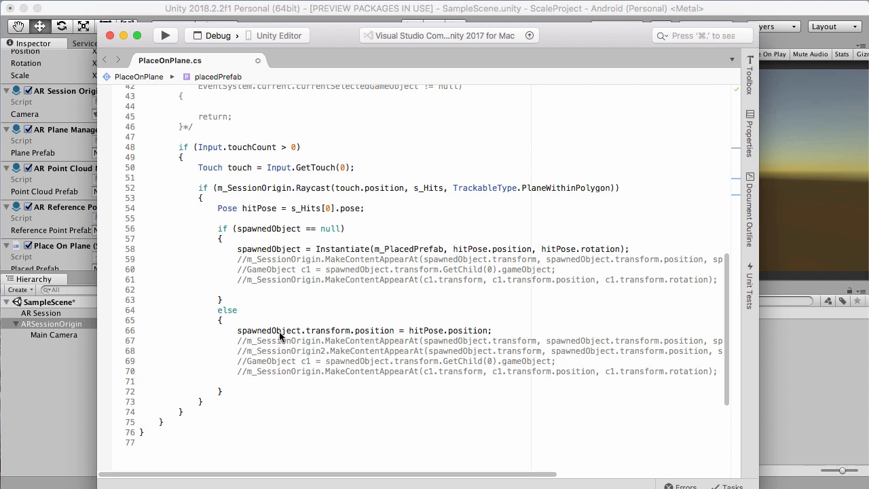
{"action": "scroll", "scroll_direction": "up", "scroll_amount": 3}
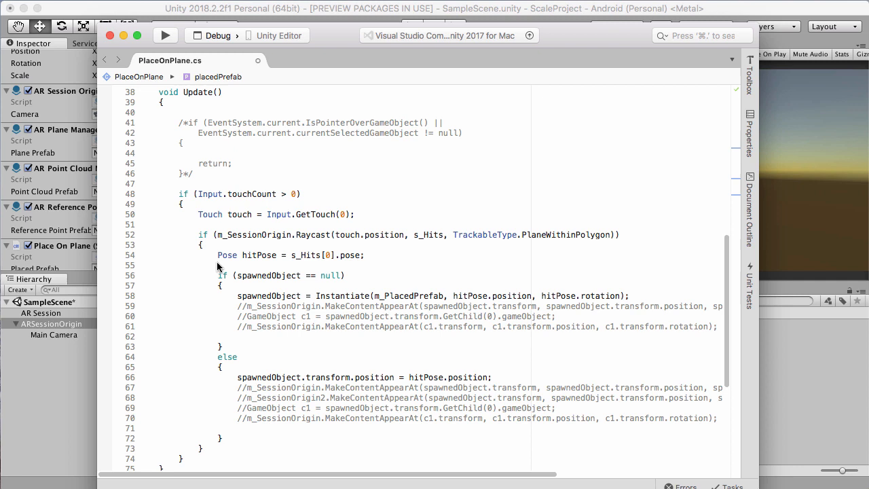
{"action": "mouse_move", "coordinate": [305, 331]}
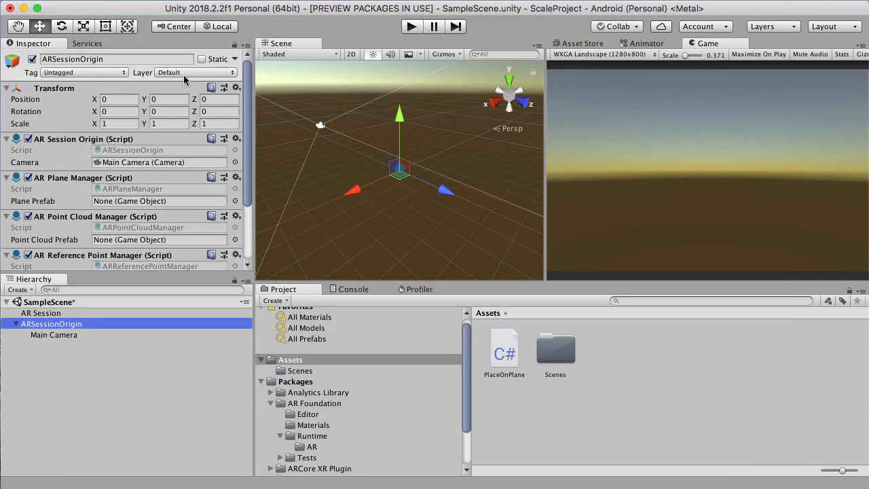
Step: Create an empty GameObject in the Hierarchy and name it ARPlacer
{"action": "scroll", "scroll_direction": "down", "scroll_amount": 3}
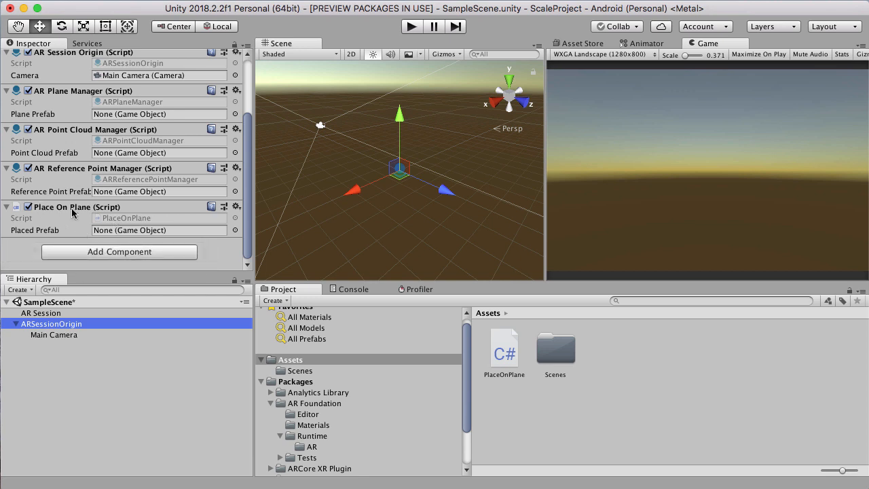
{"action": "left_click", "coordinate": [55, 387]}
{"action": "type", "text": "A"}
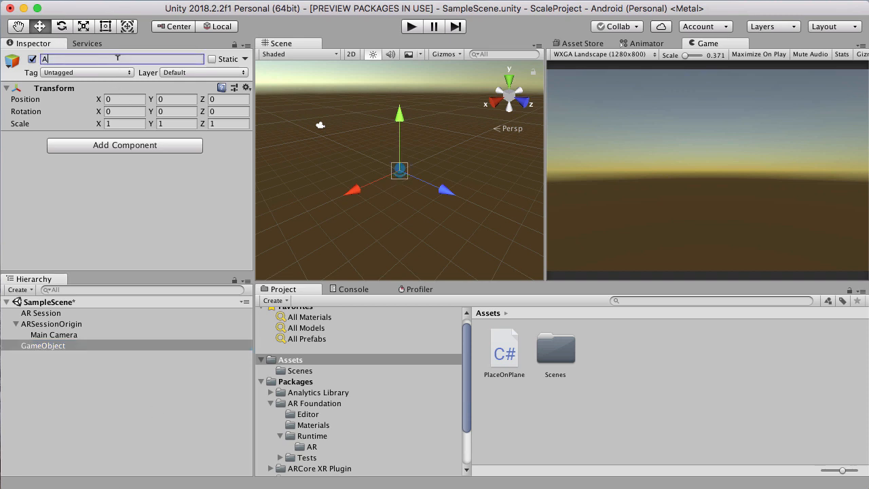
{"action": "type", "text": "RPlacer"}
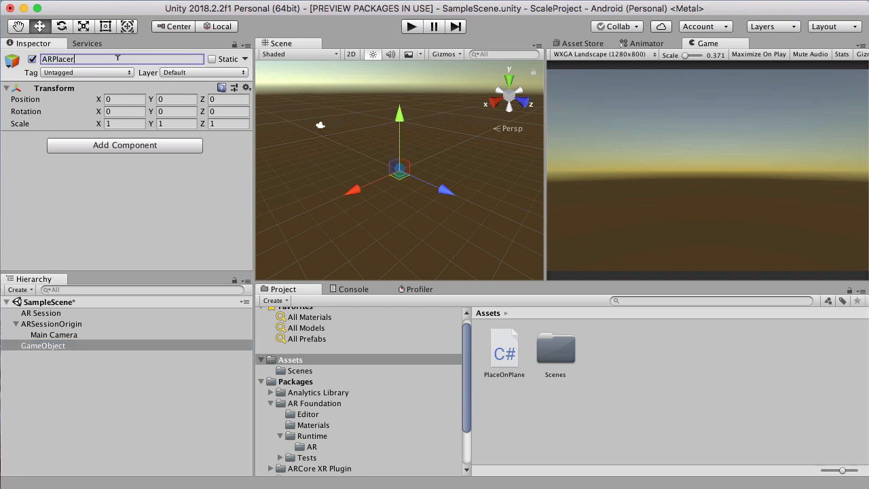
Step: Add a child Cube to ARPlacer, scaled 0.05 on all axes and raised to Y 0.025
{"action": "right_click", "coordinate": [37, 346]}
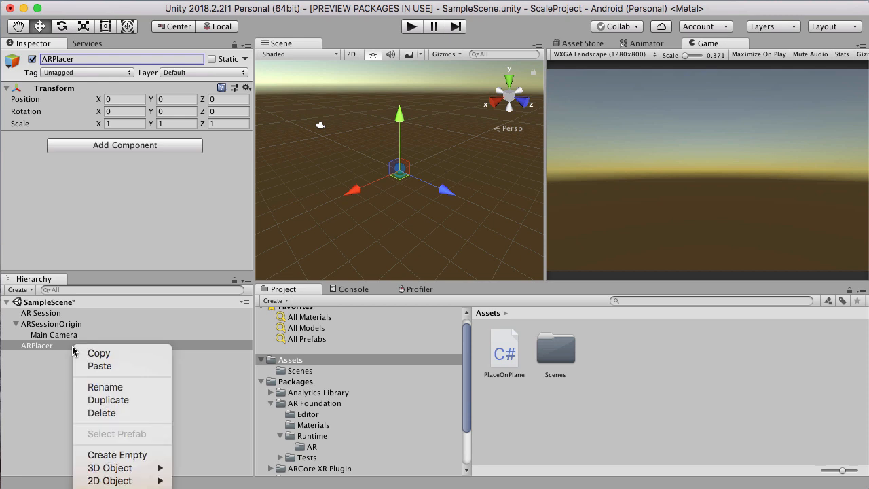
{"action": "mouse_move", "coordinate": [112, 468]}
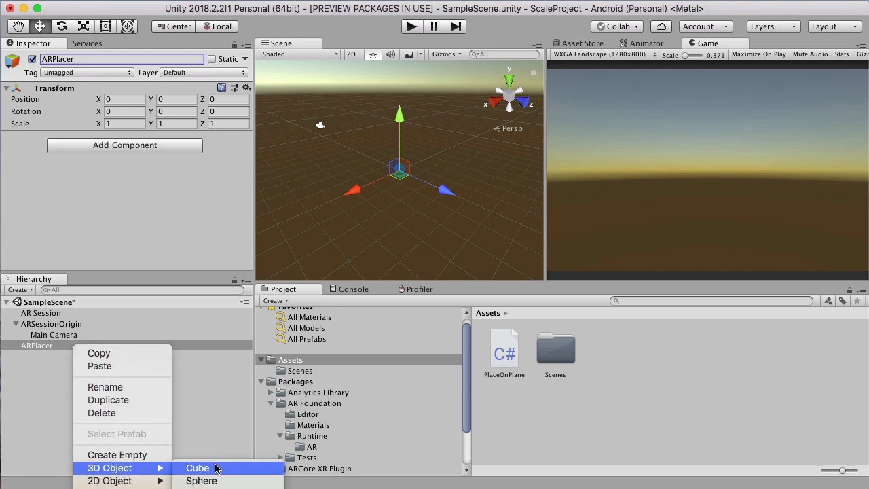
{"action": "left_click", "coordinate": [198, 468]}
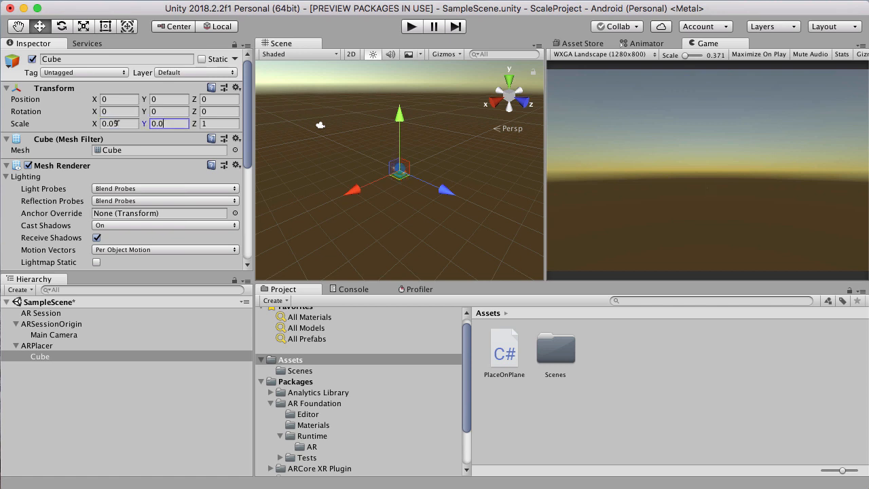
{"action": "key", "text": "Tab"}
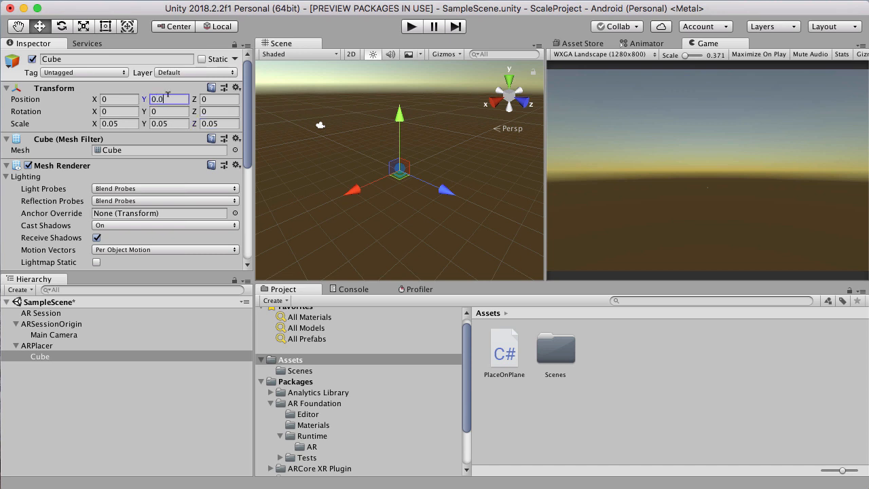
{"action": "type", "text": "0.025"}
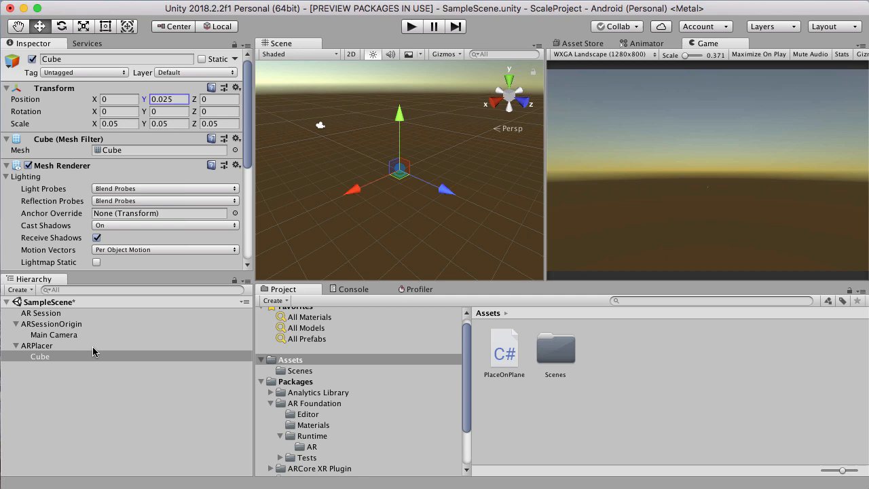
{"action": "left_click", "coordinate": [39, 356]}
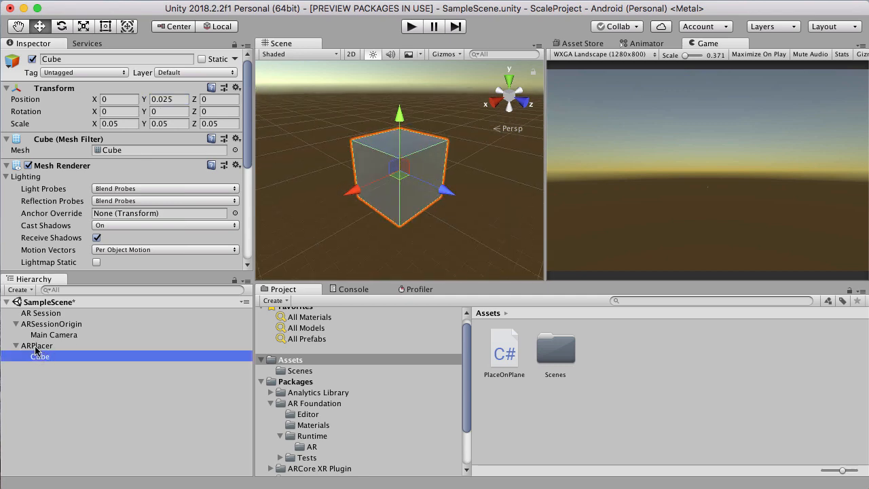
{"action": "mouse_move", "coordinate": [149, 105]}
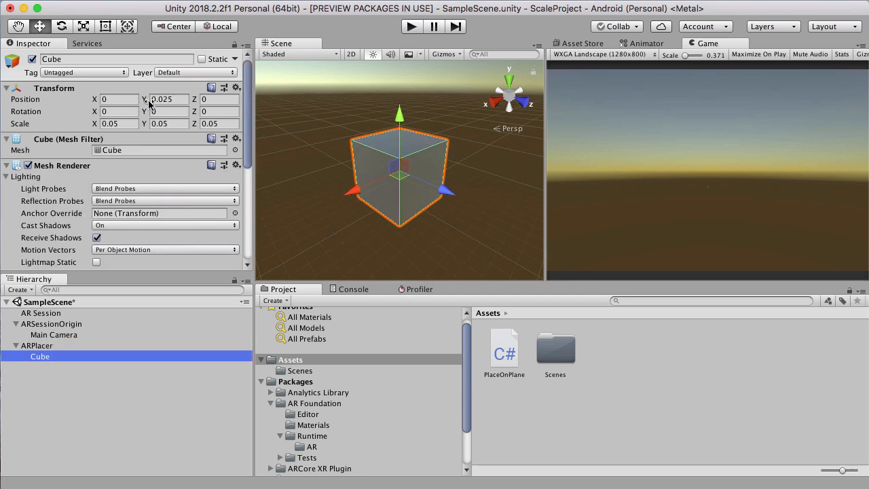
{"action": "scroll", "scroll_direction": "down", "scroll_amount": 3}
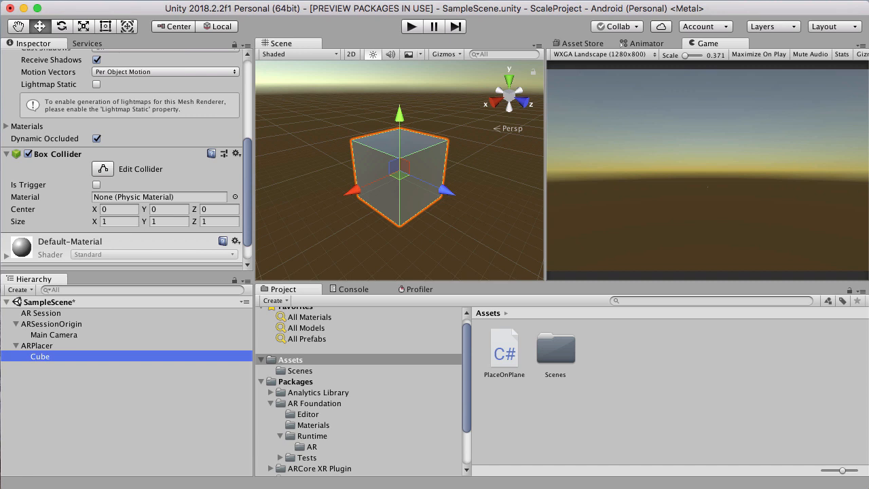
{"action": "mouse_move", "coordinate": [181, 95]}
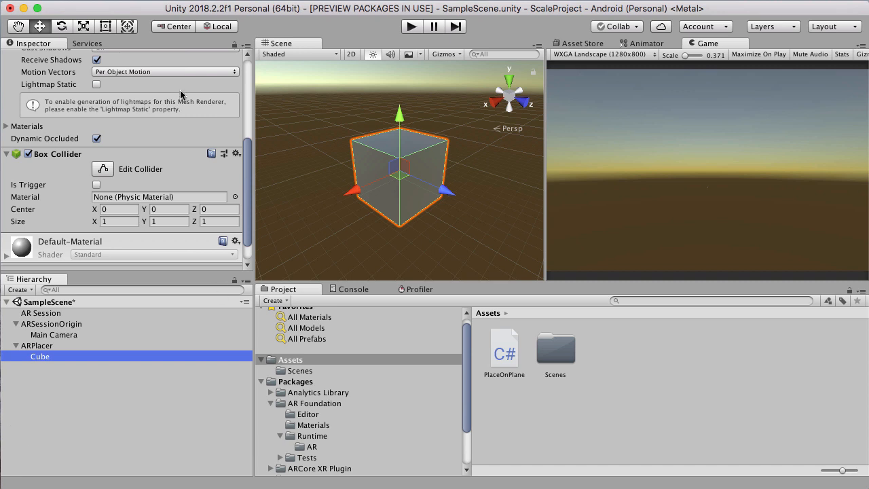
{"action": "left_click", "coordinate": [36, 345]}
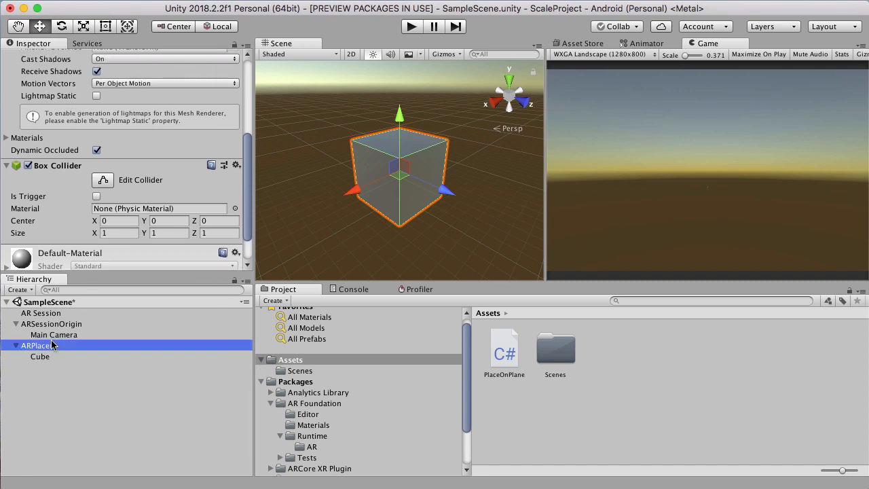
Step: Save ARPlacer as a prefab asset and delete its instance from the scene
{"action": "left_click", "coordinate": [38, 345]}
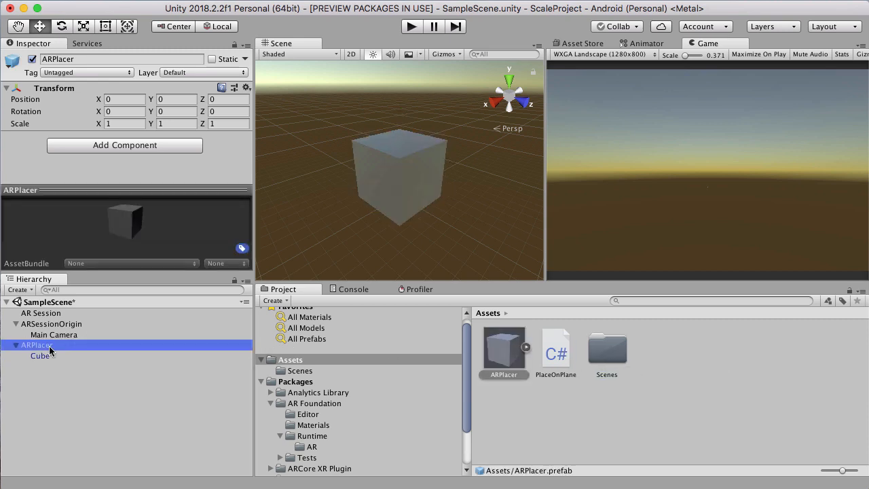
{"action": "right_click", "coordinate": [35, 345]}
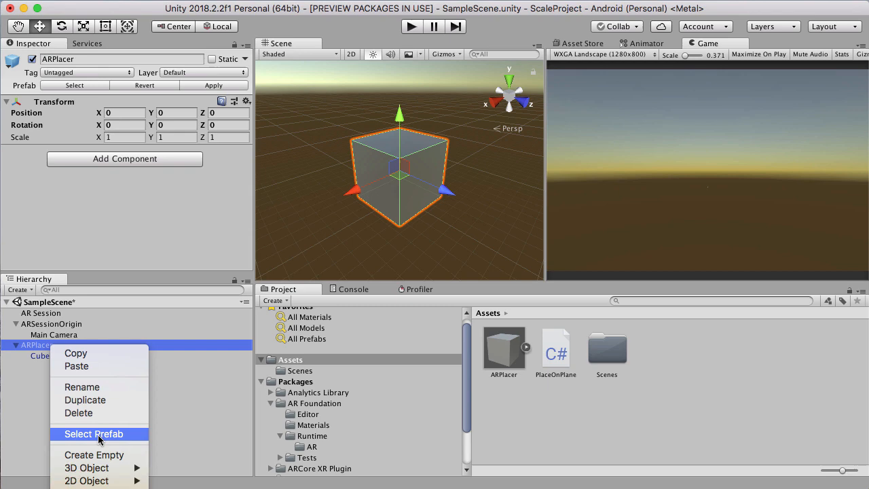
{"action": "mouse_move", "coordinate": [95, 413]}
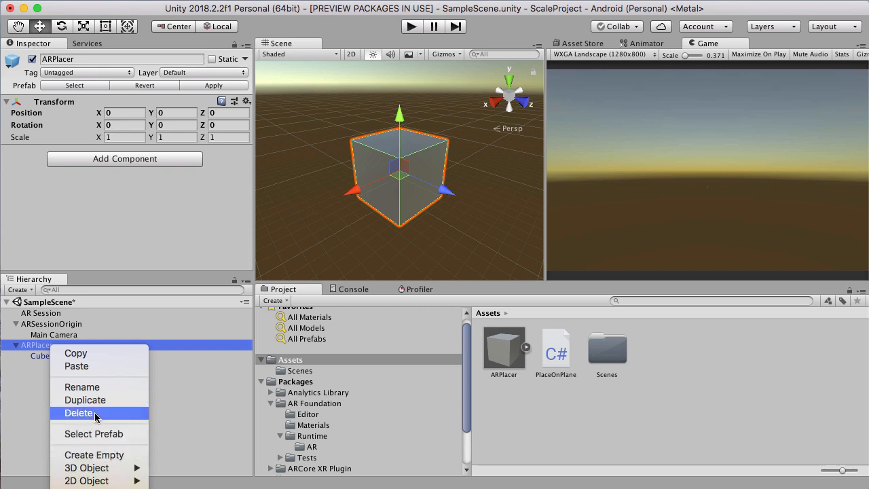
{"action": "left_click", "coordinate": [79, 413]}
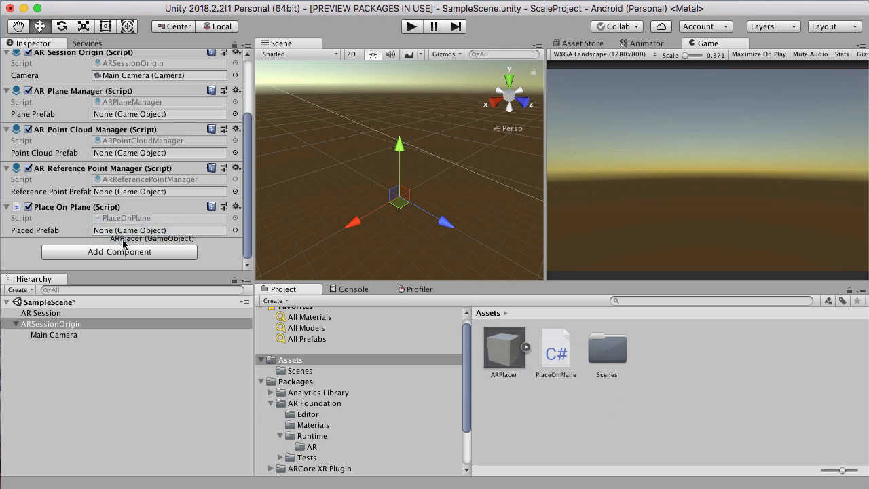
{"action": "right_click", "coordinate": [49, 302]}
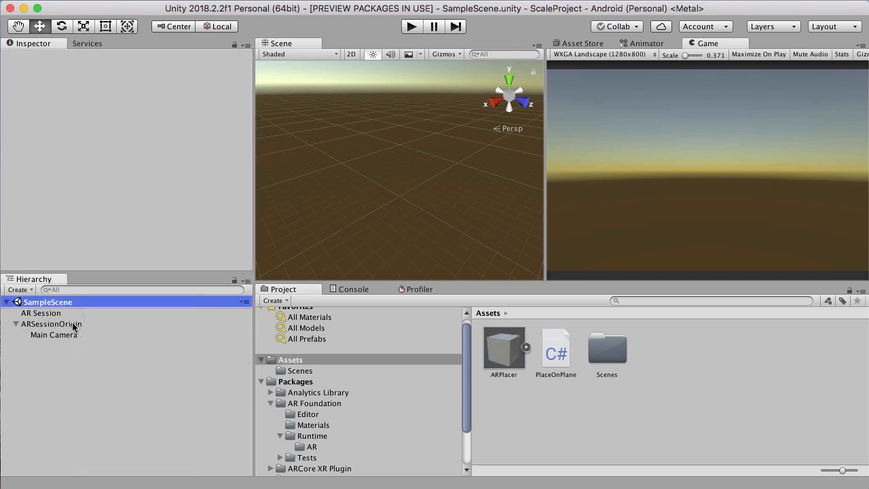
{"action": "left_click", "coordinate": [51, 324]}
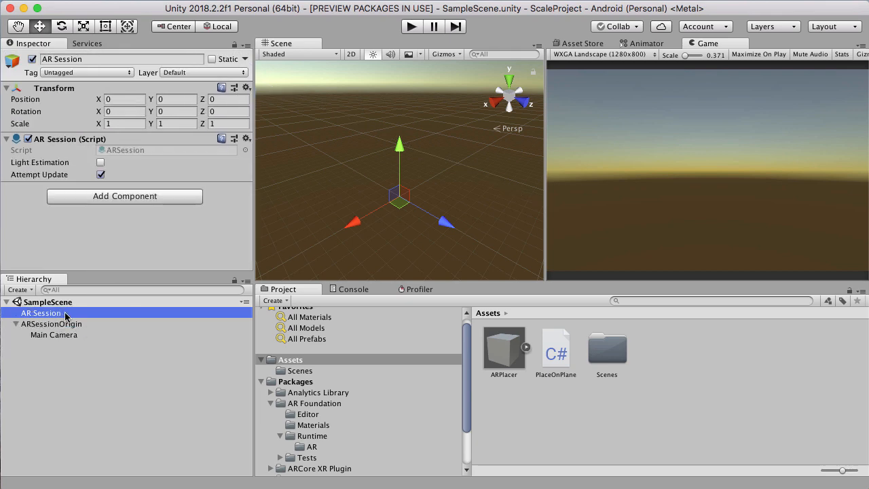
{"action": "mouse_move", "coordinate": [152, 15]}
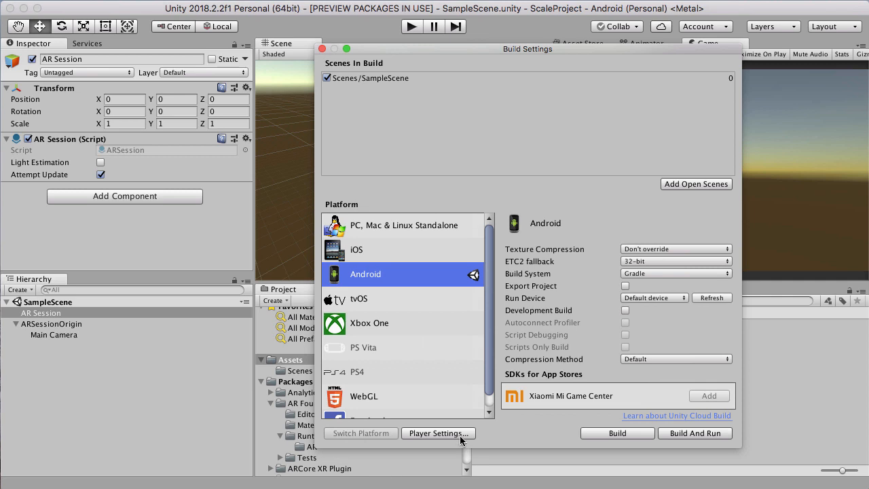
Step: Set the Android player package name to com.Satwant.quickbuild
{"action": "left_click", "coordinate": [438, 433]}
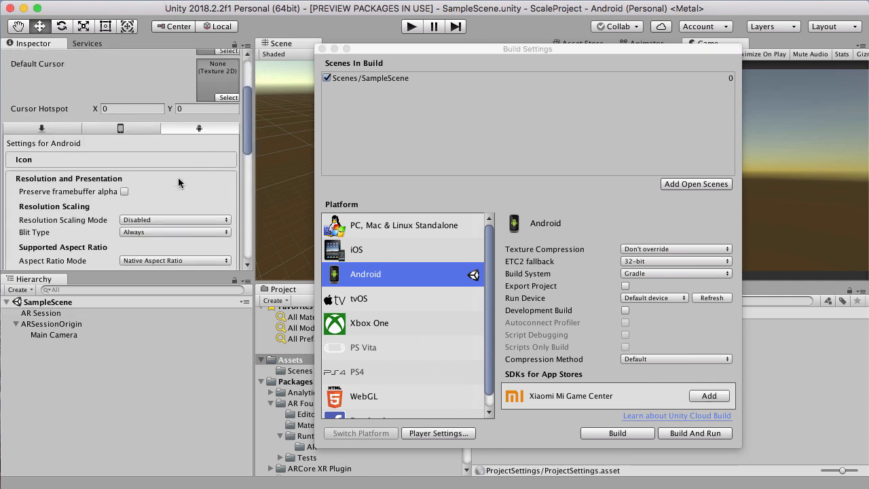
{"action": "scroll", "scroll_direction": "down", "scroll_amount": 3}
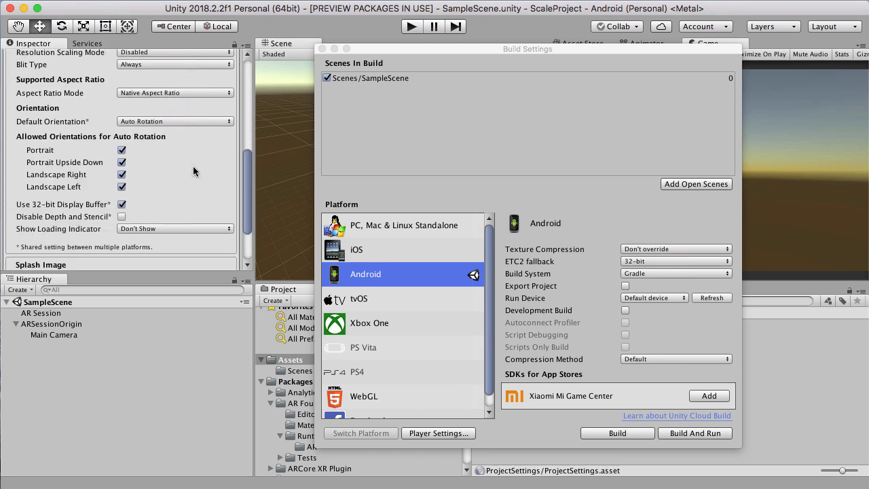
{"action": "scroll", "scroll_direction": "down", "scroll_amount": 3}
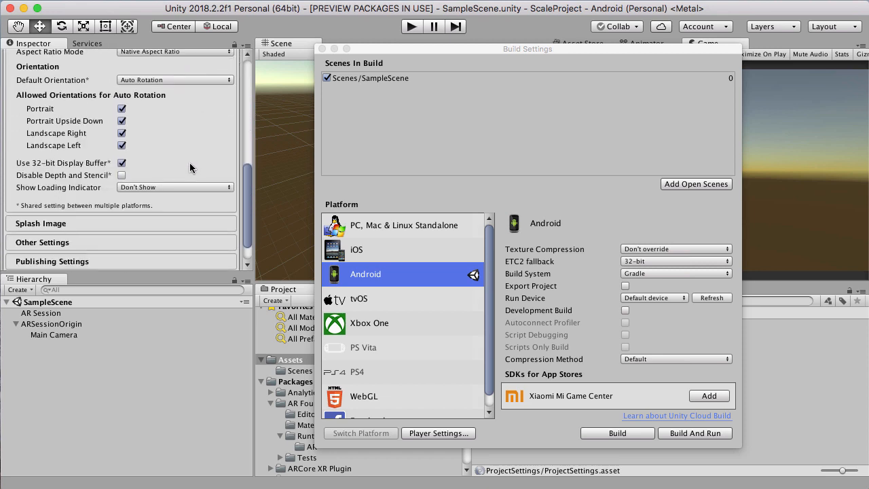
{"action": "scroll", "scroll_direction": "down", "scroll_amount": 3}
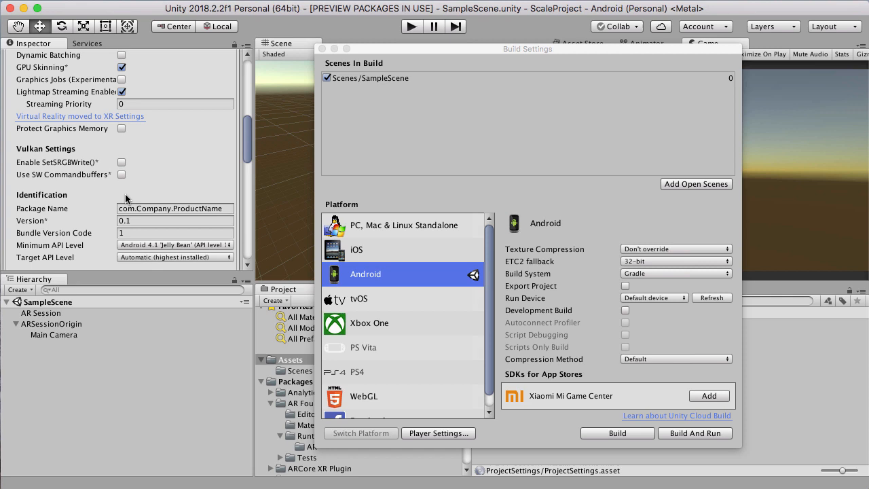
{"action": "scroll", "scroll_direction": "up", "scroll_amount": 3}
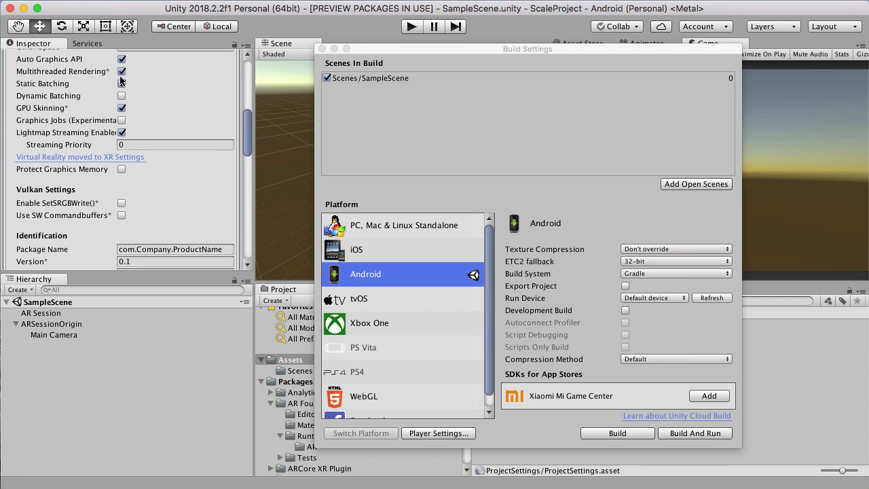
{"action": "scroll", "scroll_direction": "down", "scroll_amount": 3}
{"action": "type", "text": "com"}
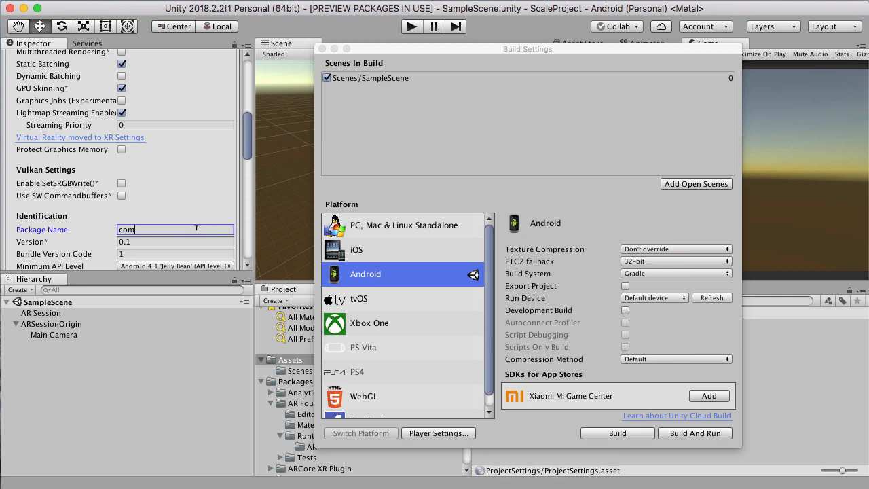
{"action": "type", "text": "Satwa"}
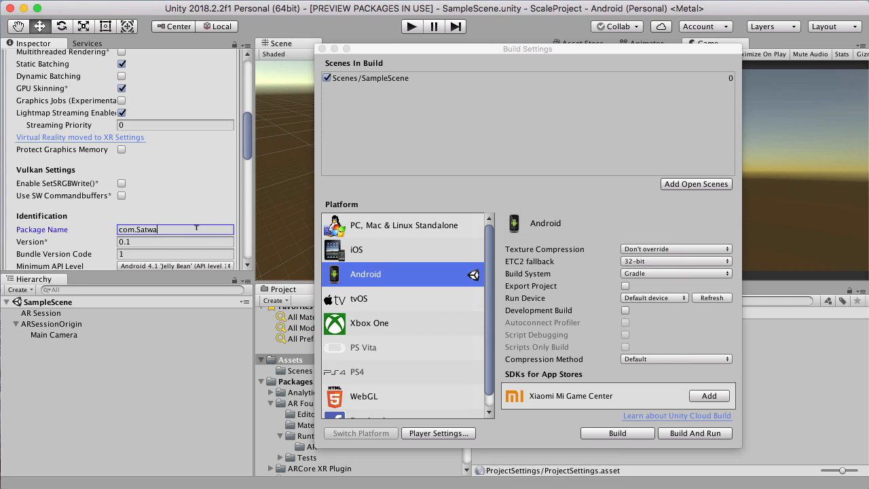
{"action": "type", "text": "nt."}
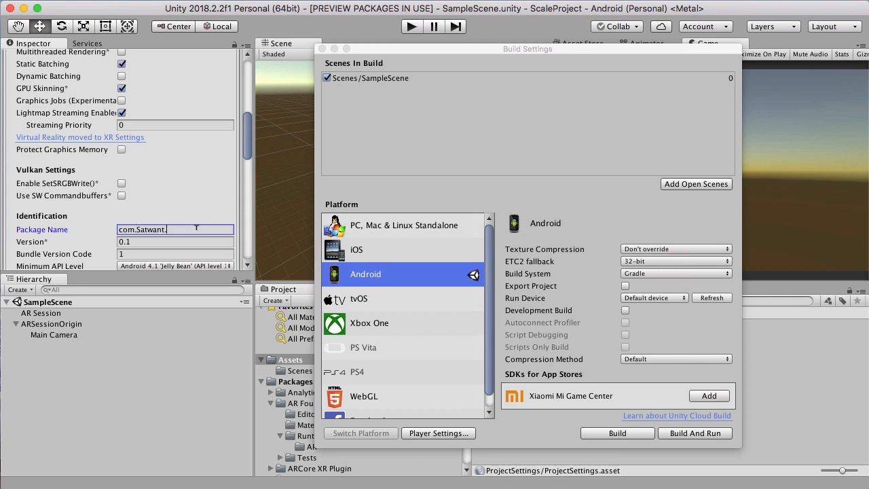
{"action": "type", "text": "quick"}
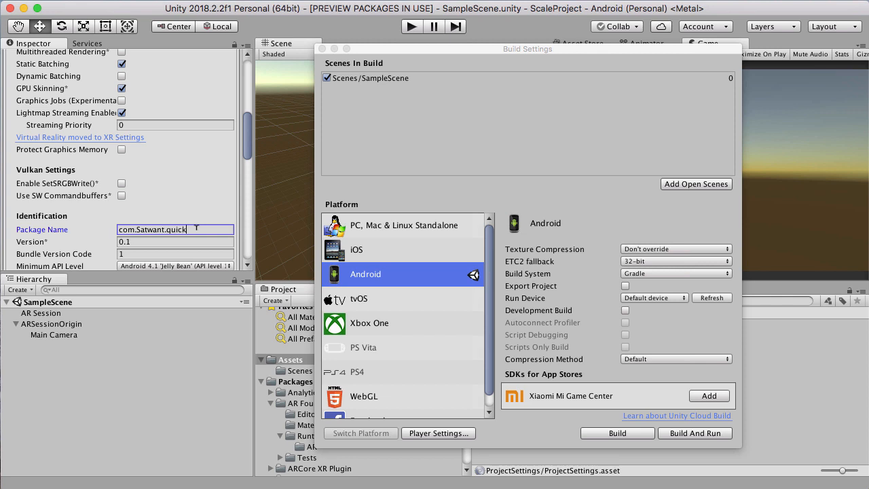
{"action": "type", "text": "build"}
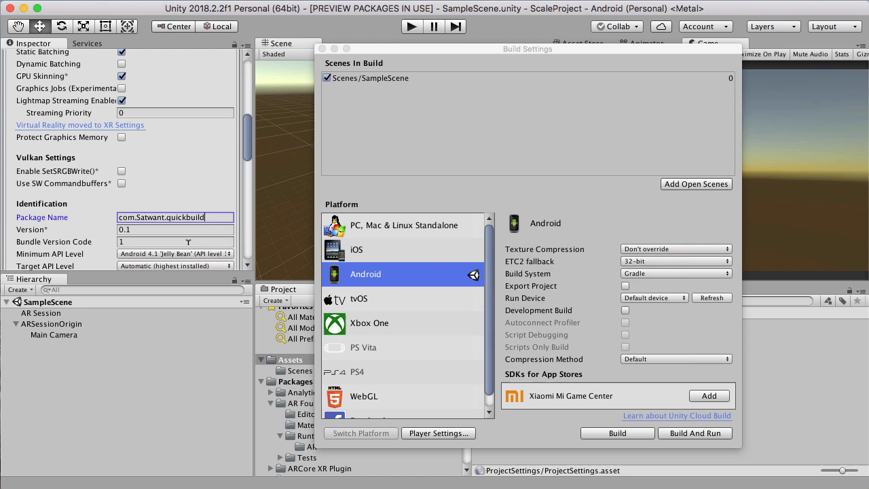
Step: Set Minimum API Level to Android 8.0 'Oreo' and review the remaining settings
{"action": "left_click", "coordinate": [175, 253]}
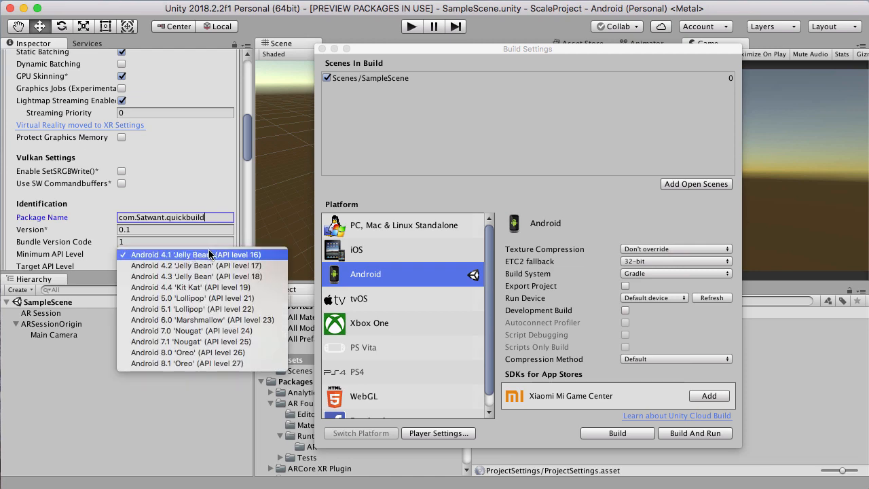
{"action": "left_click", "coordinate": [187, 352]}
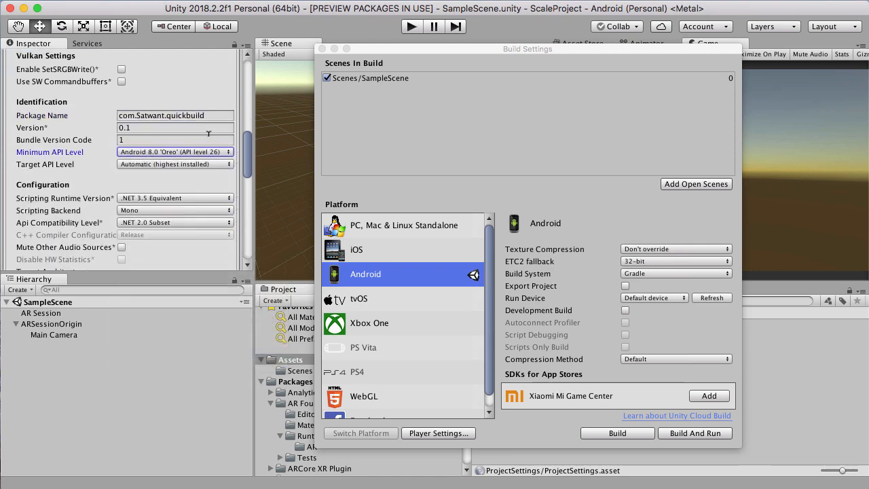
{"action": "scroll", "scroll_direction": "down", "scroll_amount": 3}
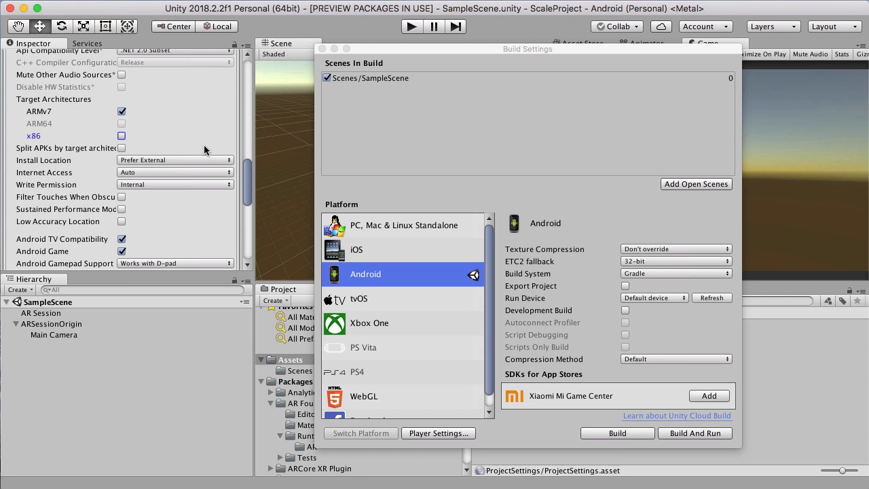
{"action": "scroll", "scroll_direction": "down", "scroll_amount": 3}
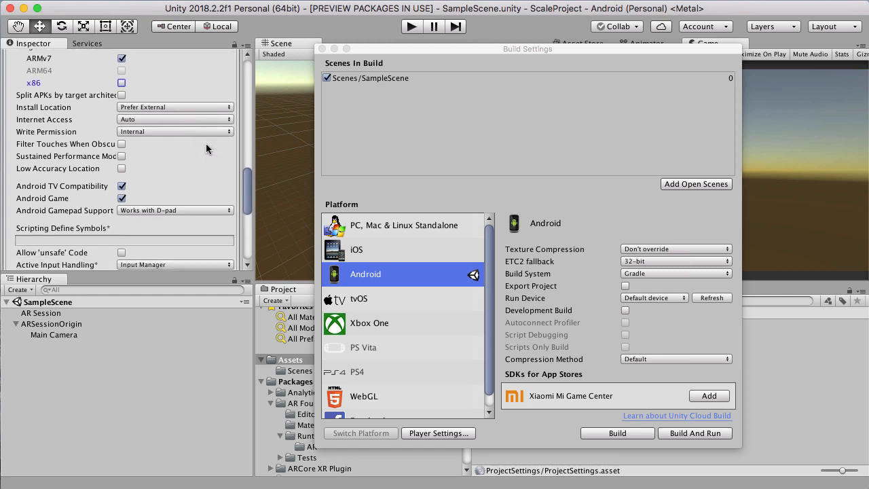
{"action": "scroll", "scroll_direction": "down", "scroll_amount": 3}
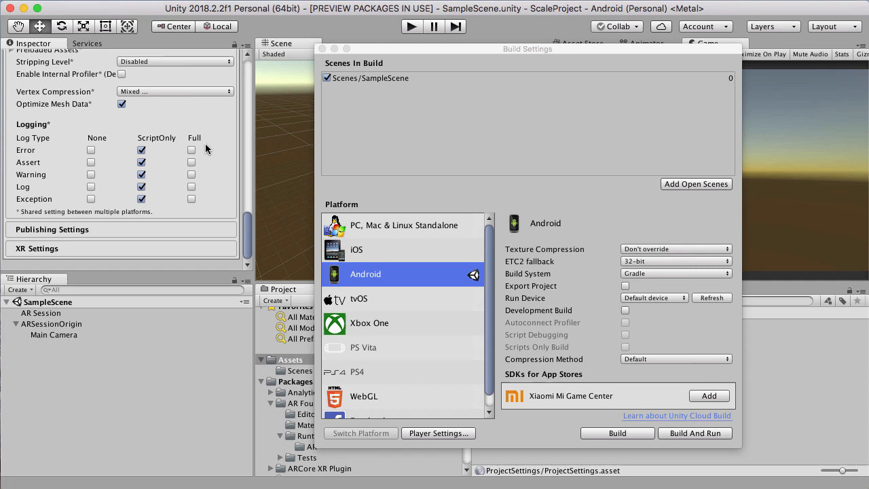
{"action": "scroll", "scroll_direction": "down", "scroll_amount": 3}
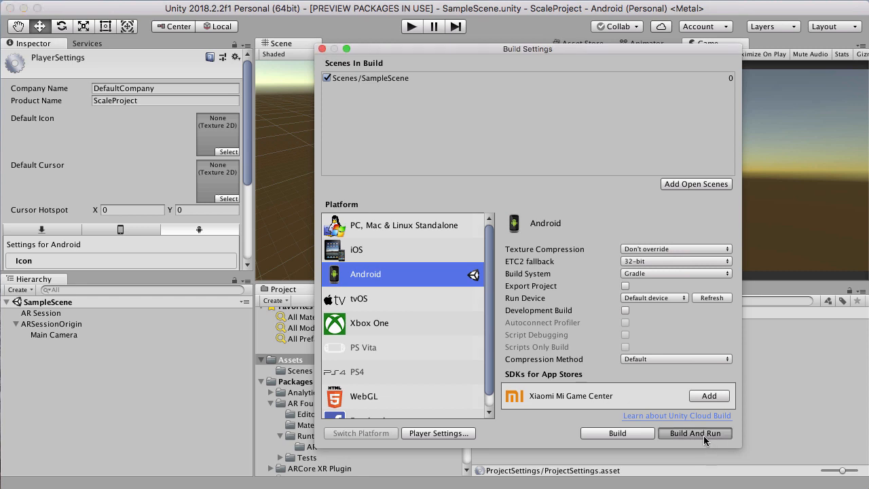
Step: Build and run the Android app into a new 'build' folder as quickbuild
{"action": "left_click", "coordinate": [694, 433]}
{"action": "type", "text": "bu"}
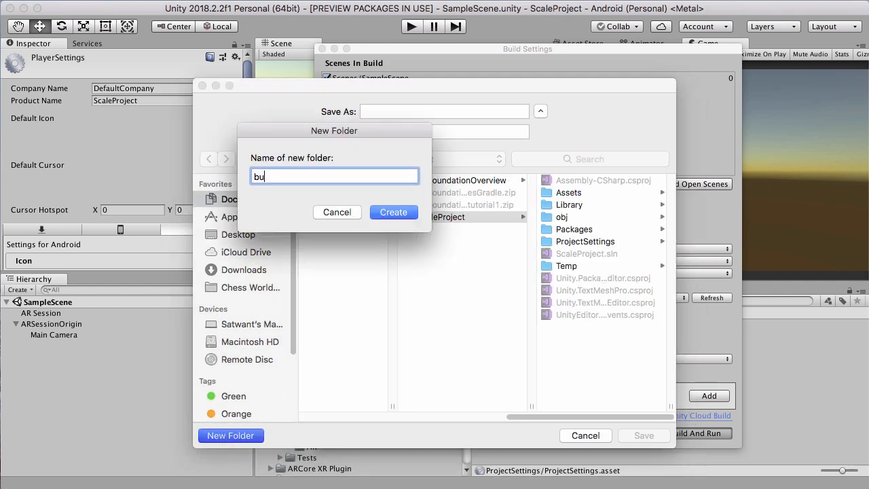
{"action": "left_click", "coordinate": [337, 211]}
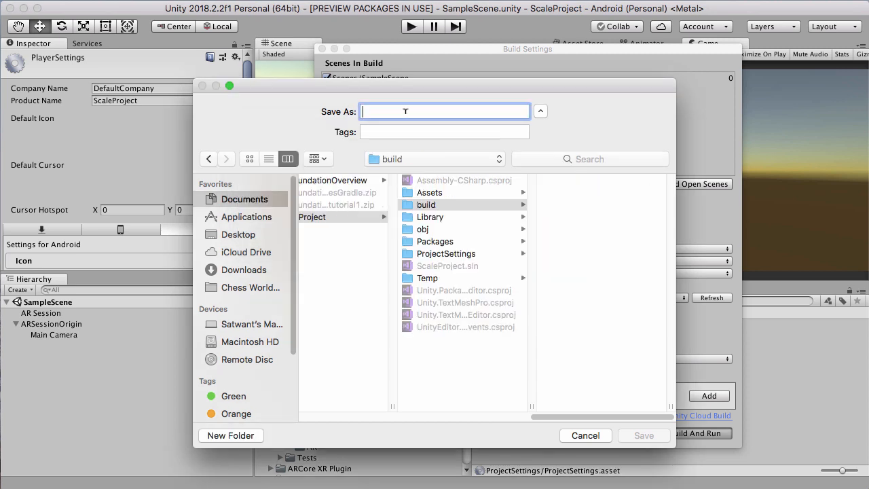
{"action": "type", "text": "quick"}
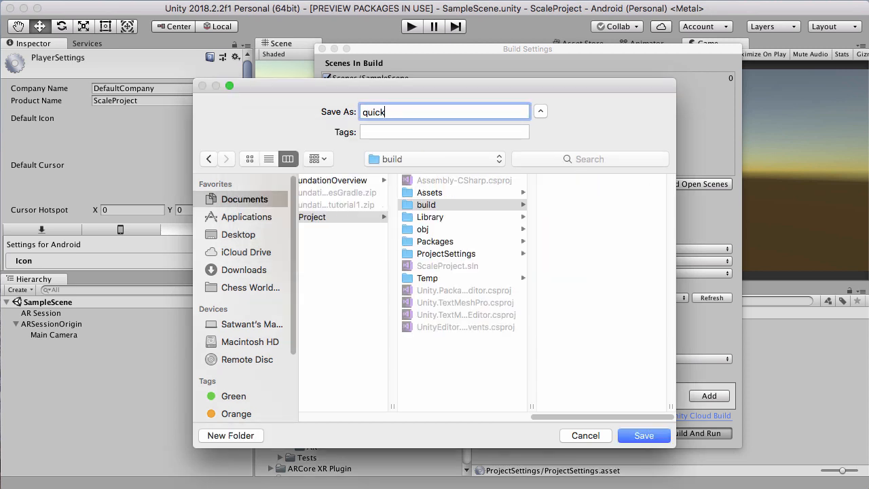
{"action": "type", "text": "build"}
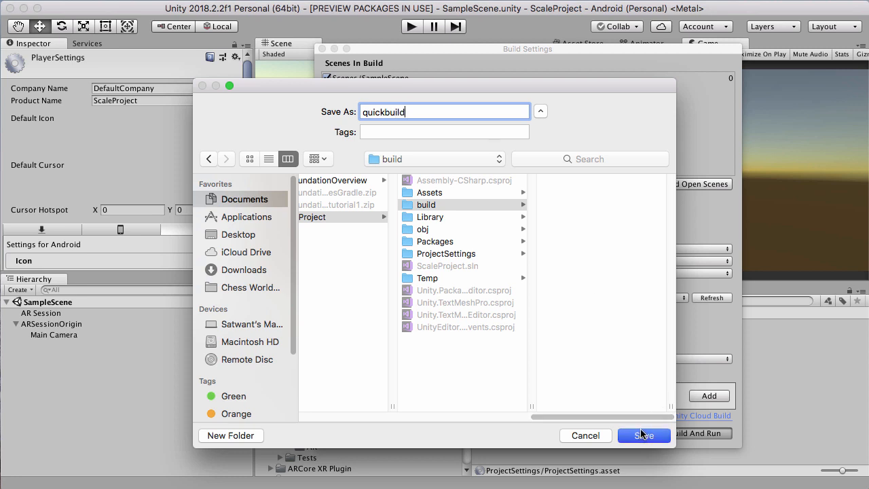
{"action": "left_click", "coordinate": [643, 435]}
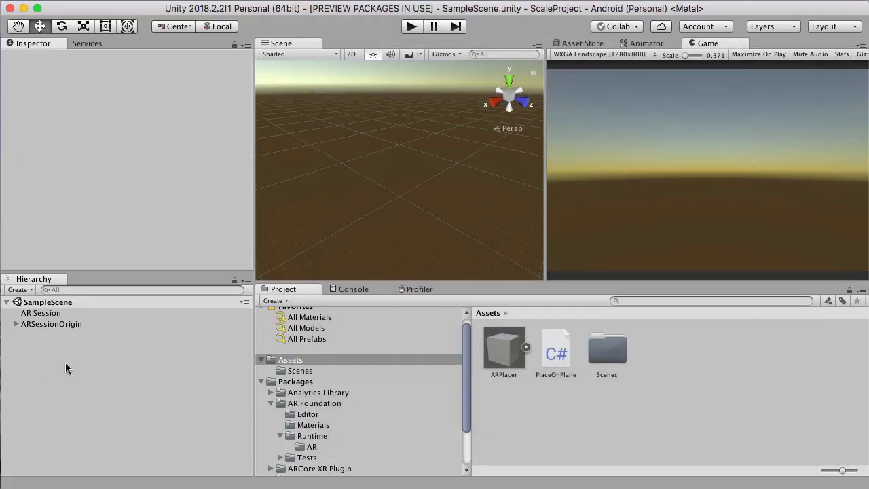
Step: Add AR Default Point Cloud and AR Default Plane objects through the XR create menu
{"action": "left_click", "coordinate": [51, 323]}
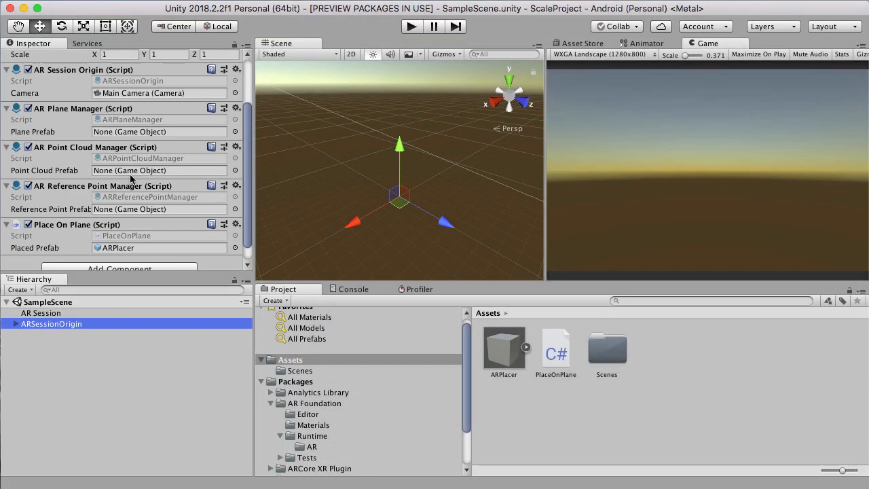
{"action": "mouse_move", "coordinate": [158, 137]}
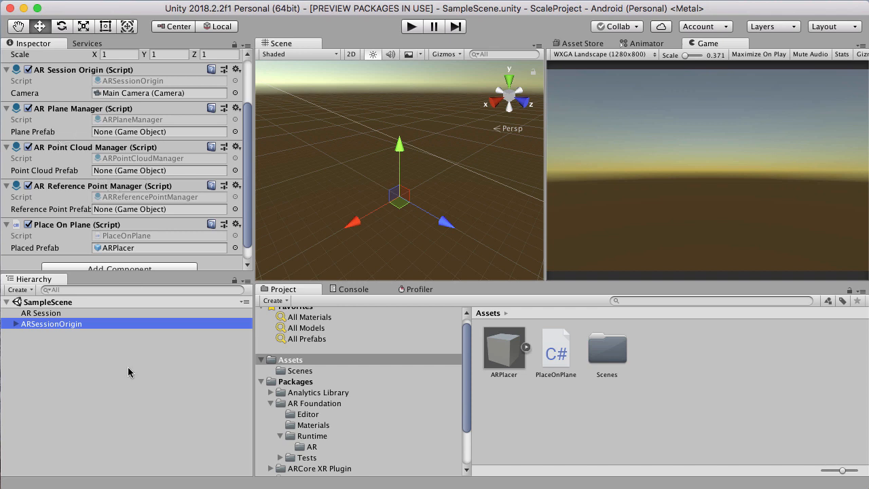
{"action": "right_click", "coordinate": [88, 365]}
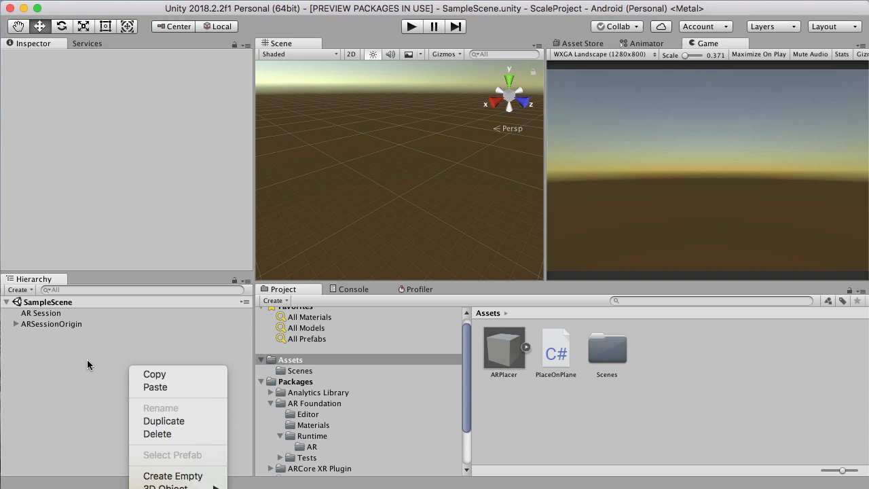
{"action": "mouse_move", "coordinate": [73, 348]}
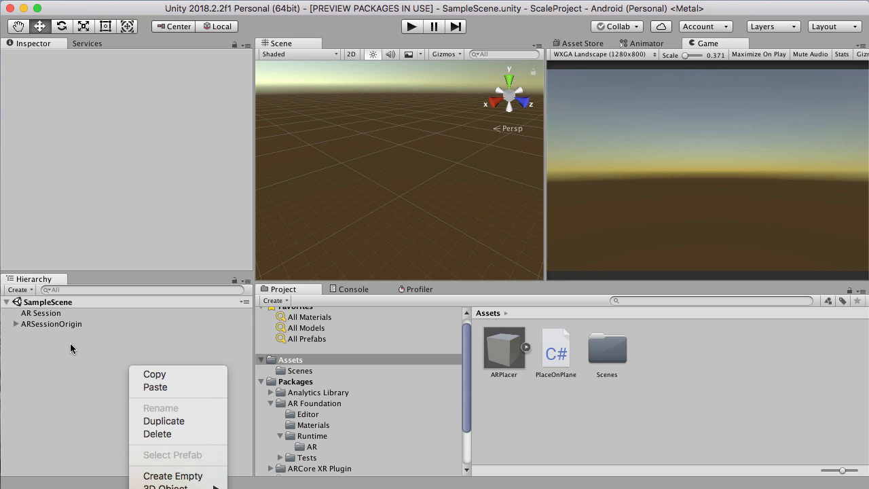
{"action": "left_click", "coordinate": [172, 475]}
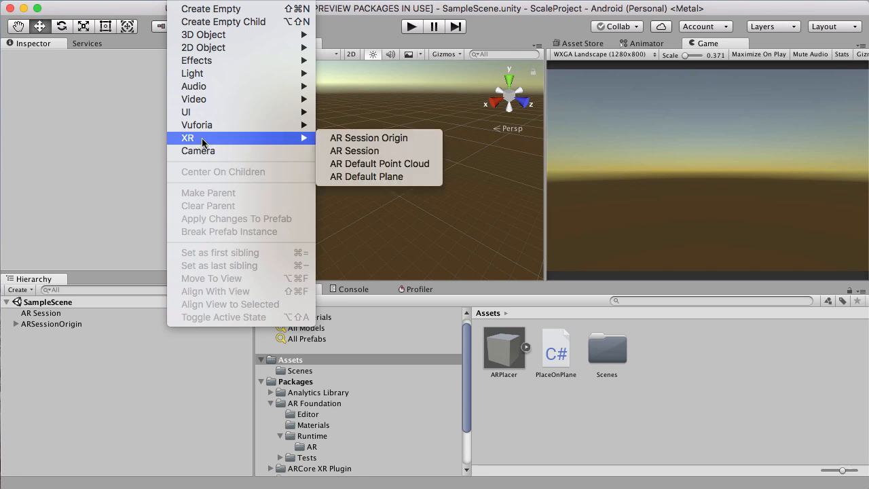
{"action": "mouse_move", "coordinate": [198, 142]}
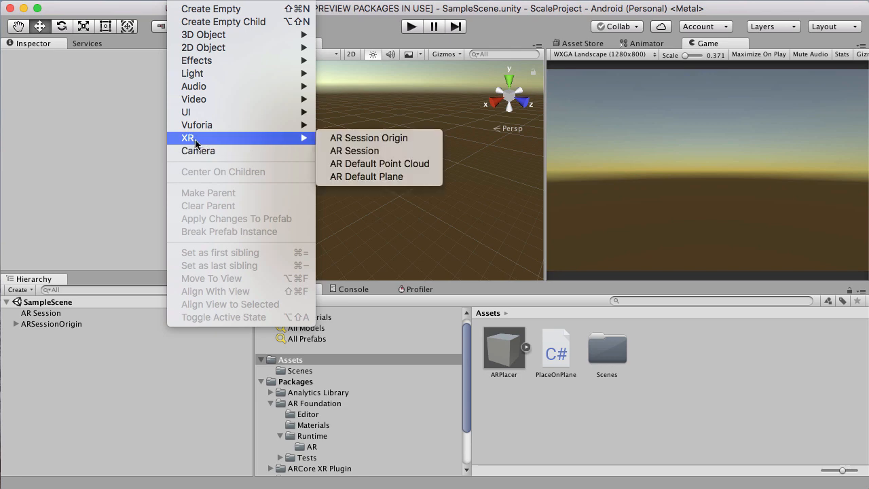
{"action": "mouse_move", "coordinate": [379, 164]}
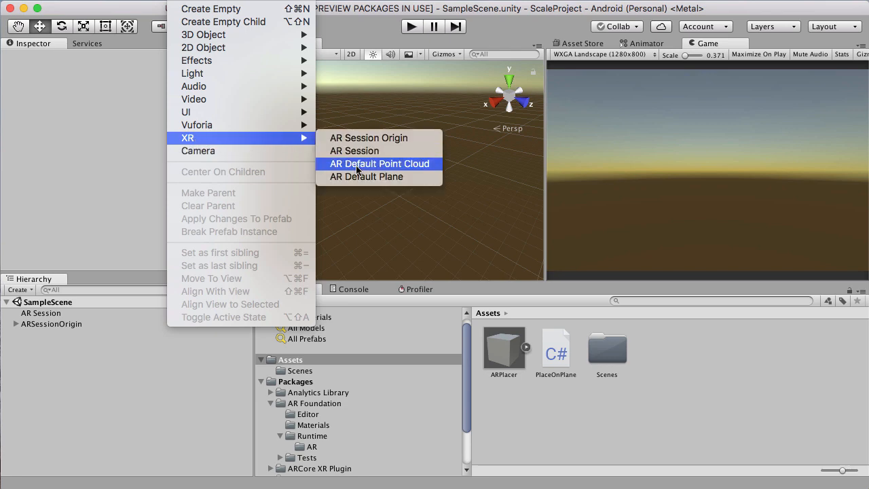
{"action": "left_click", "coordinate": [379, 163]}
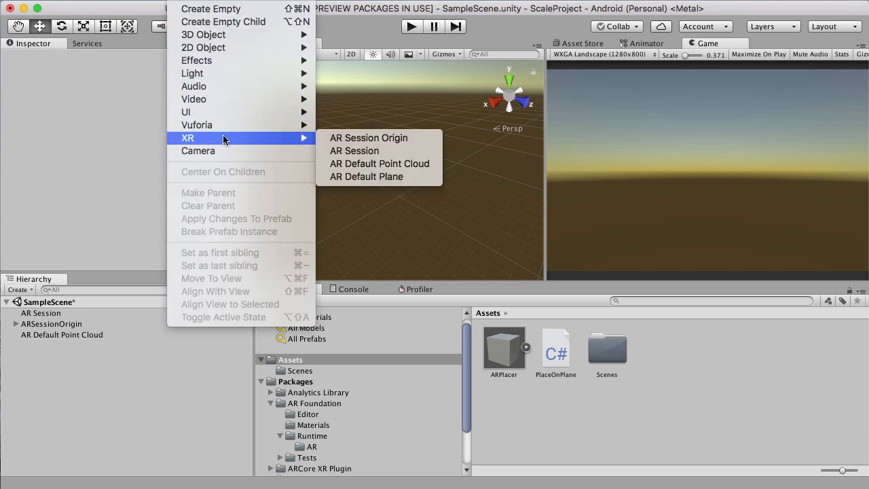
{"action": "mouse_move", "coordinate": [367, 177]}
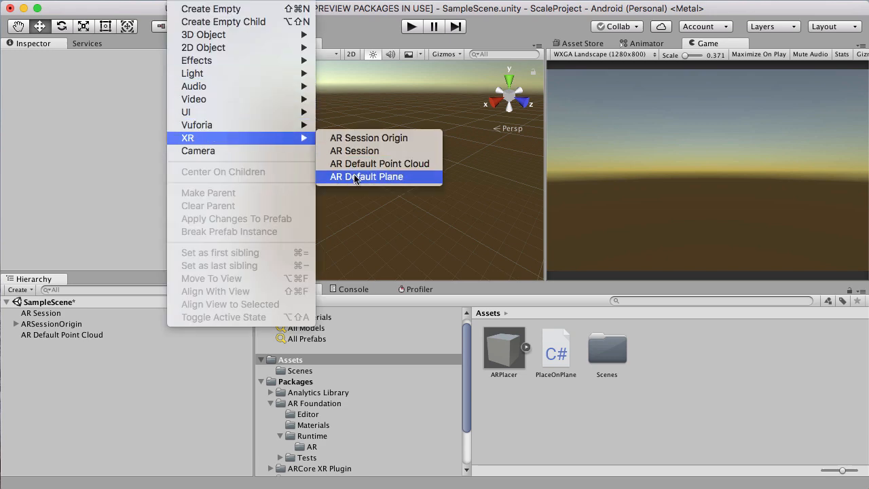
{"action": "left_click", "coordinate": [366, 176]}
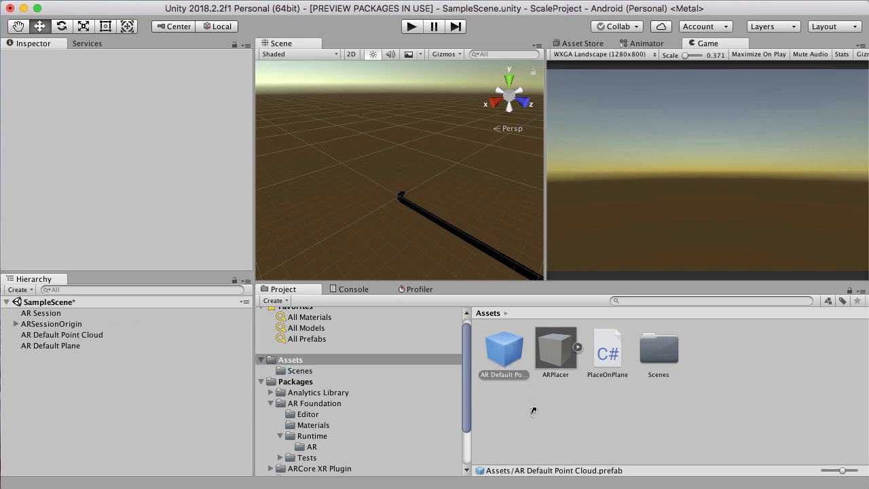
Step: Save AR Default Plane as a prefab and remove the plane and point cloud scene objects
{"action": "left_click", "coordinate": [62, 334]}
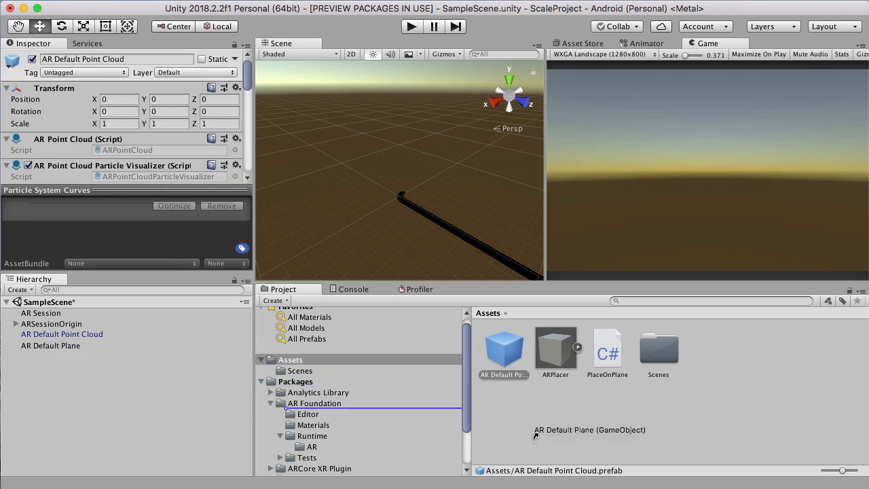
{"action": "left_click", "coordinate": [50, 345]}
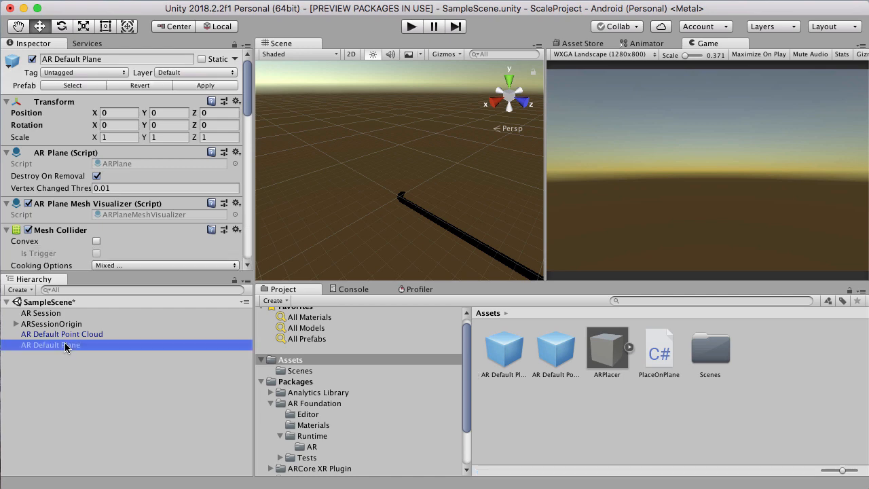
{"action": "right_click", "coordinate": [47, 345]}
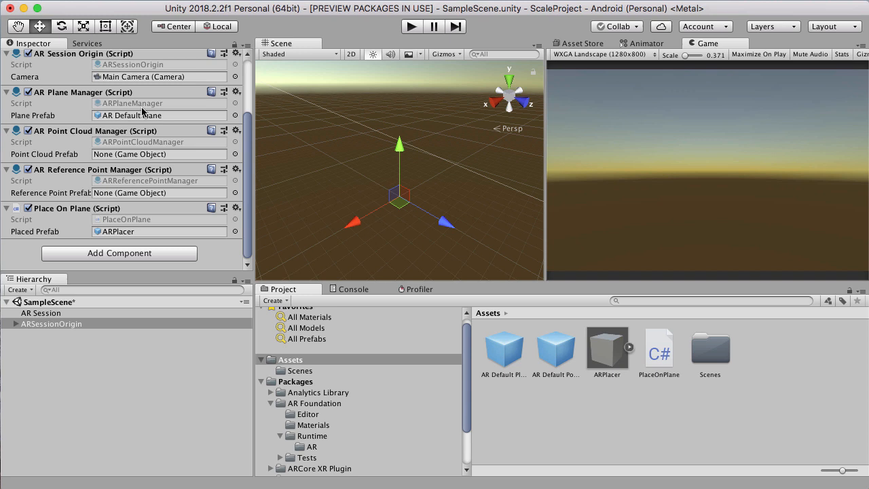
Step: Assign the AR Default Point Cloud prefab to ARSessionOrigin's point cloud manager
{"action": "left_click", "coordinate": [555, 349]}
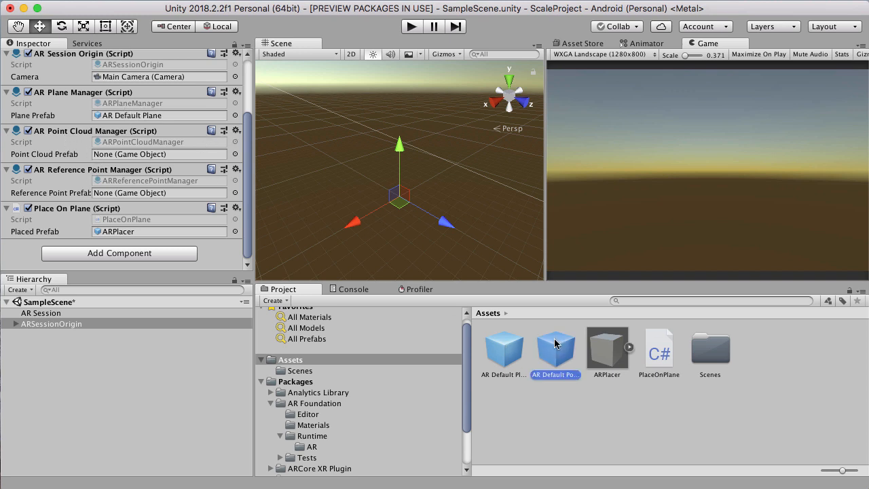
{"action": "left_click_drag", "start_coordinate": [556, 343], "coordinate": [159, 154]}
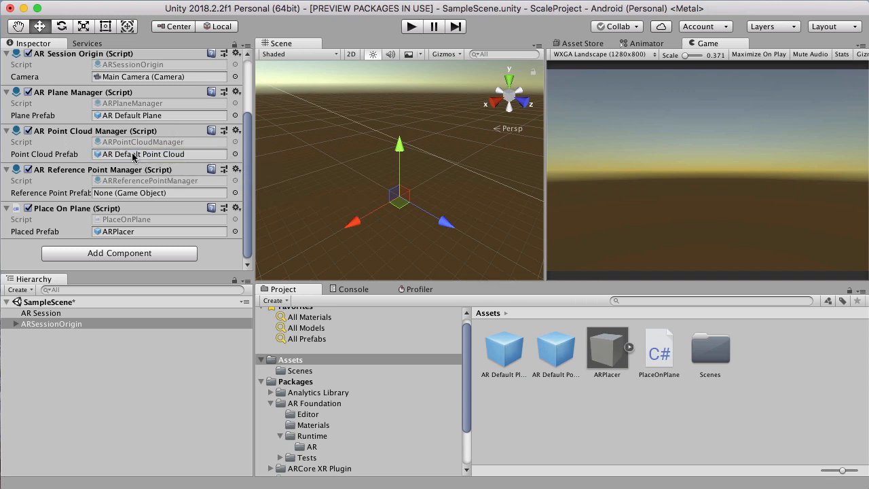
{"action": "scroll", "scroll_direction": "up", "scroll_amount": 3}
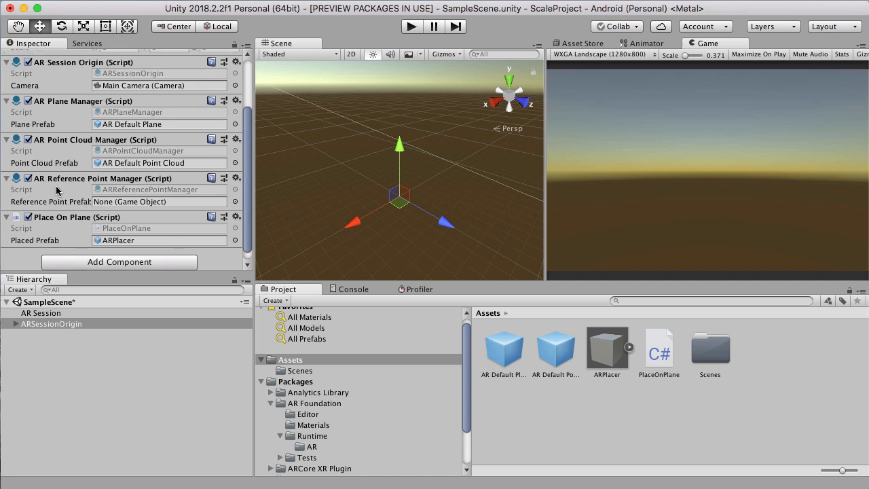
{"action": "mouse_move", "coordinate": [134, 180]}
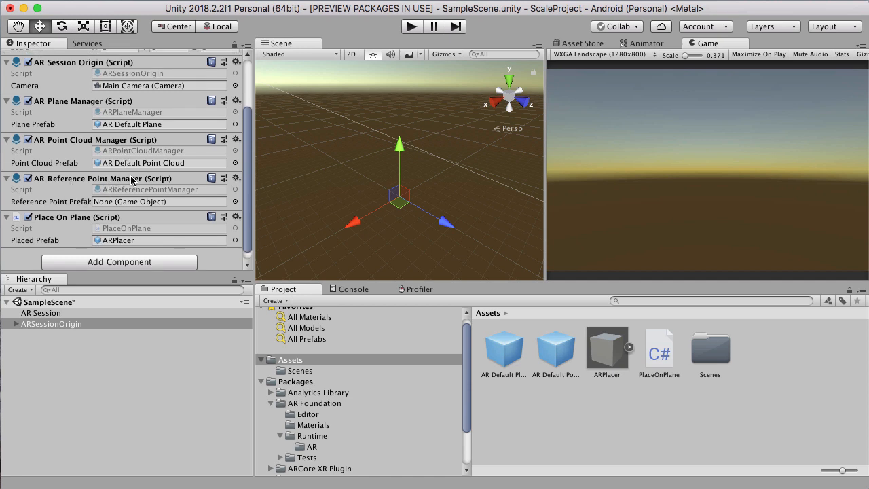
{"action": "scroll", "scroll_direction": "up", "scroll_amount": 3}
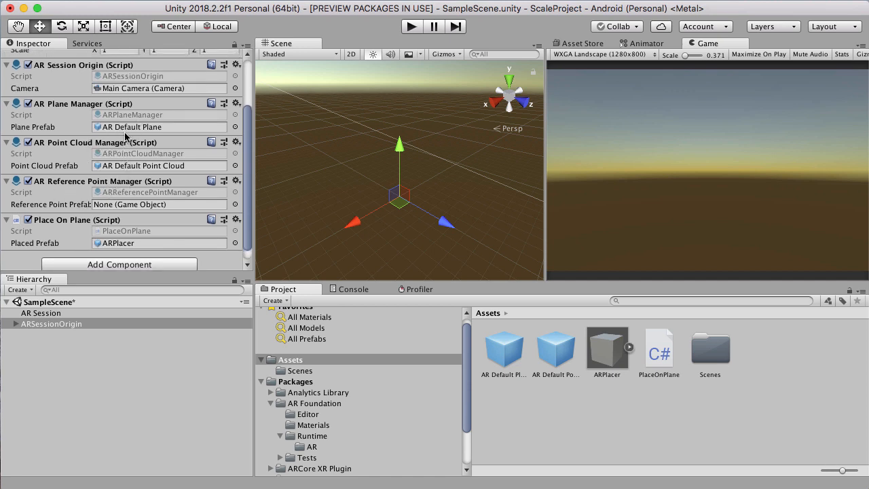
{"action": "mouse_move", "coordinate": [167, 176]}
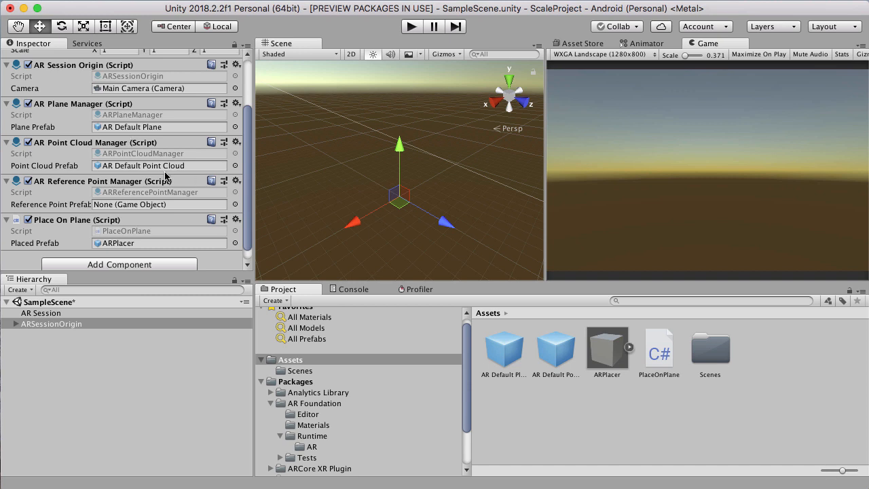
{"action": "mouse_move", "coordinate": [155, 228]}
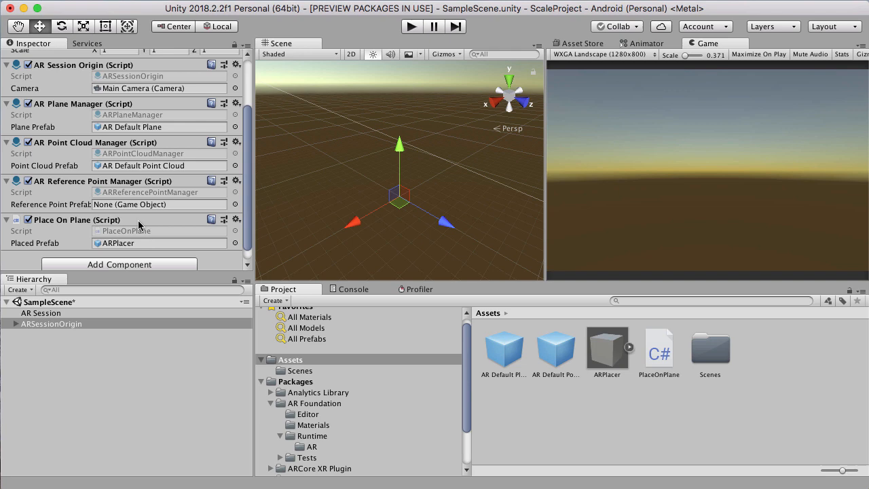
{"action": "mouse_move", "coordinate": [80, 3]}
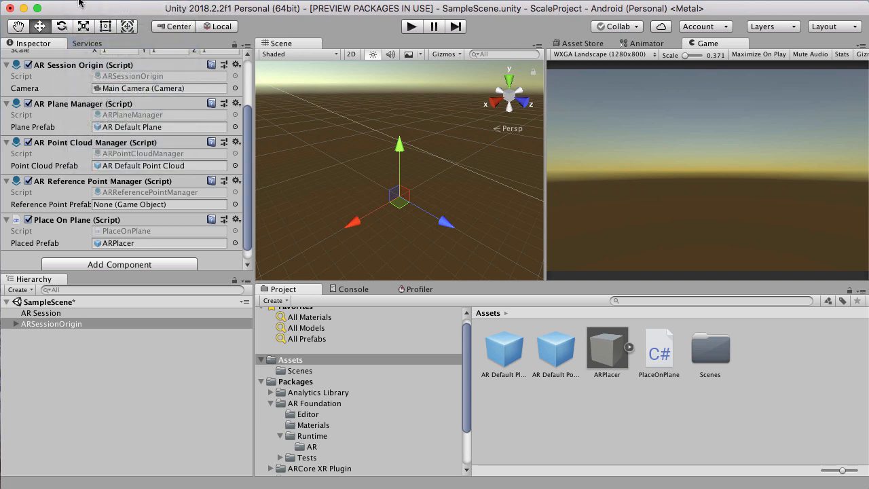